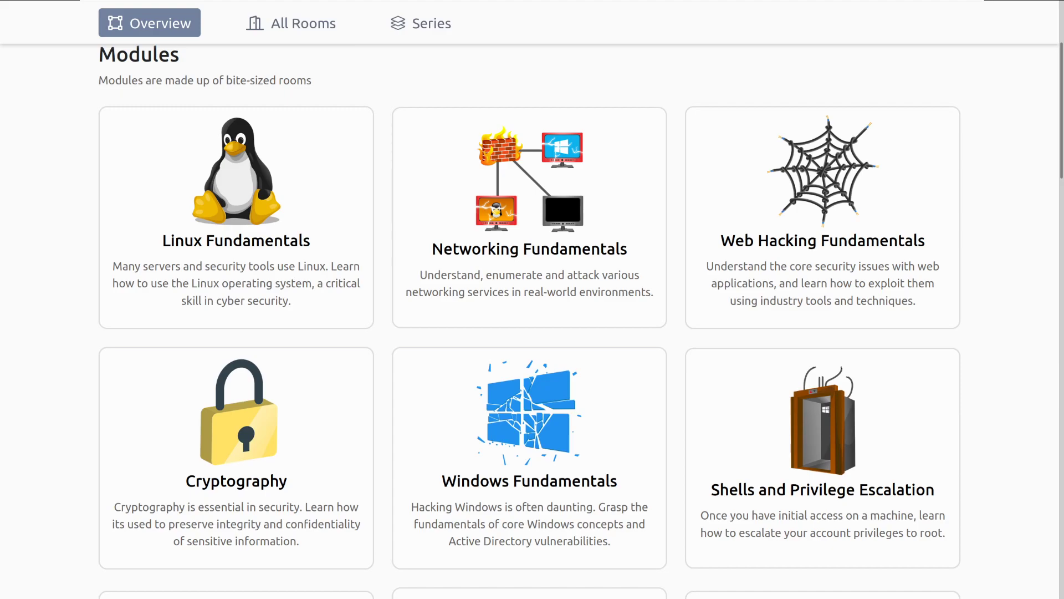
mouse_move(294, 460)
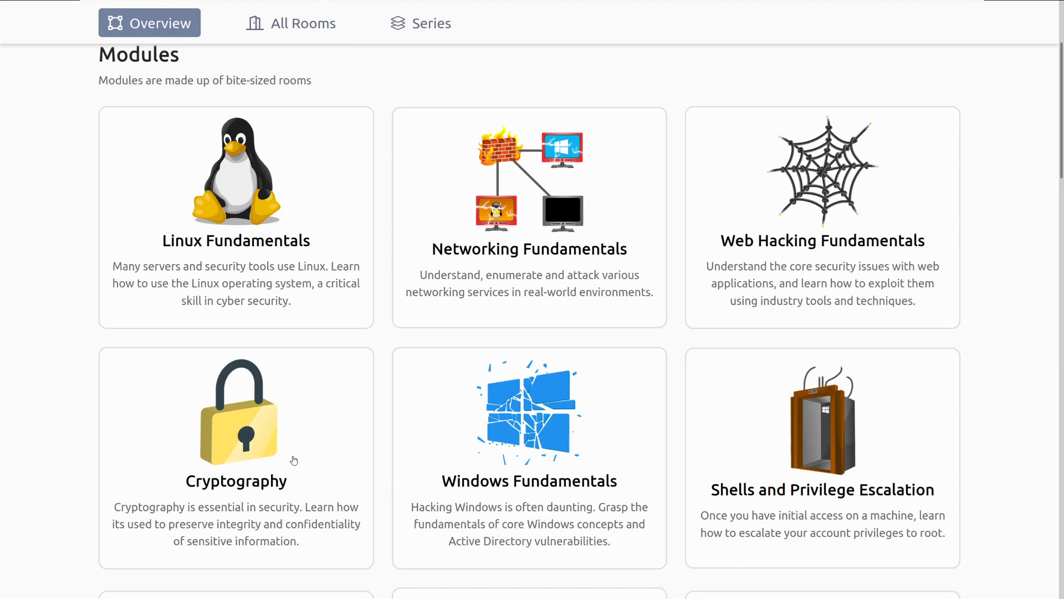
mouse_move(66, 350)
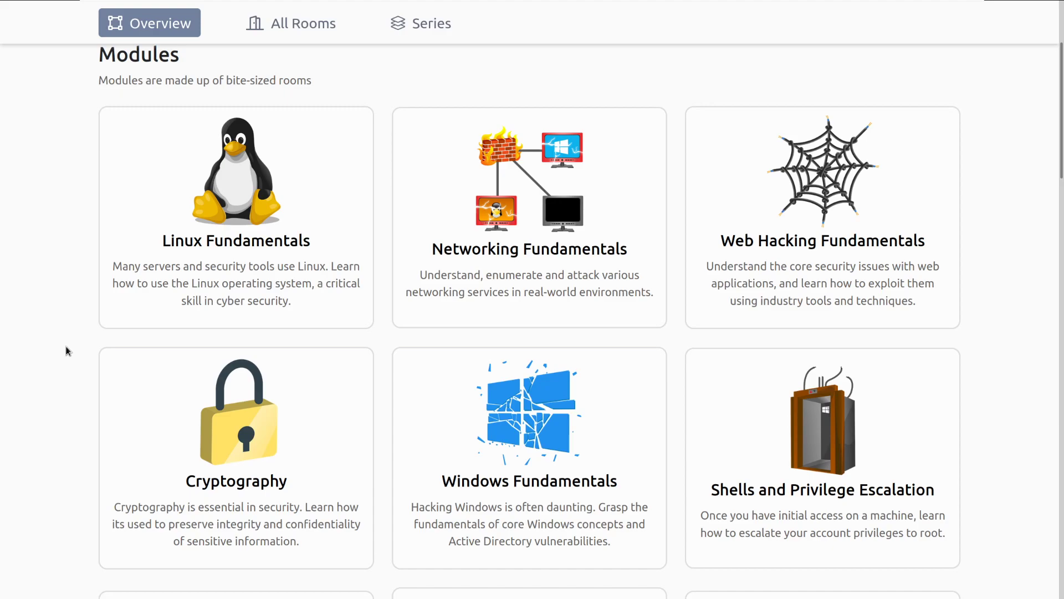
mouse_move(160, 370)
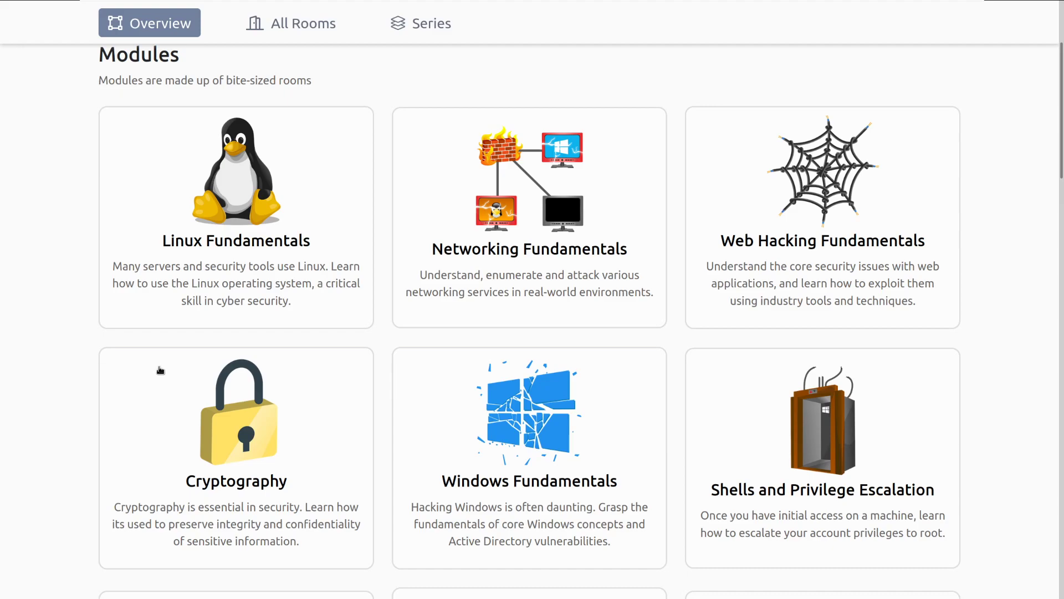
mouse_move(425, 237)
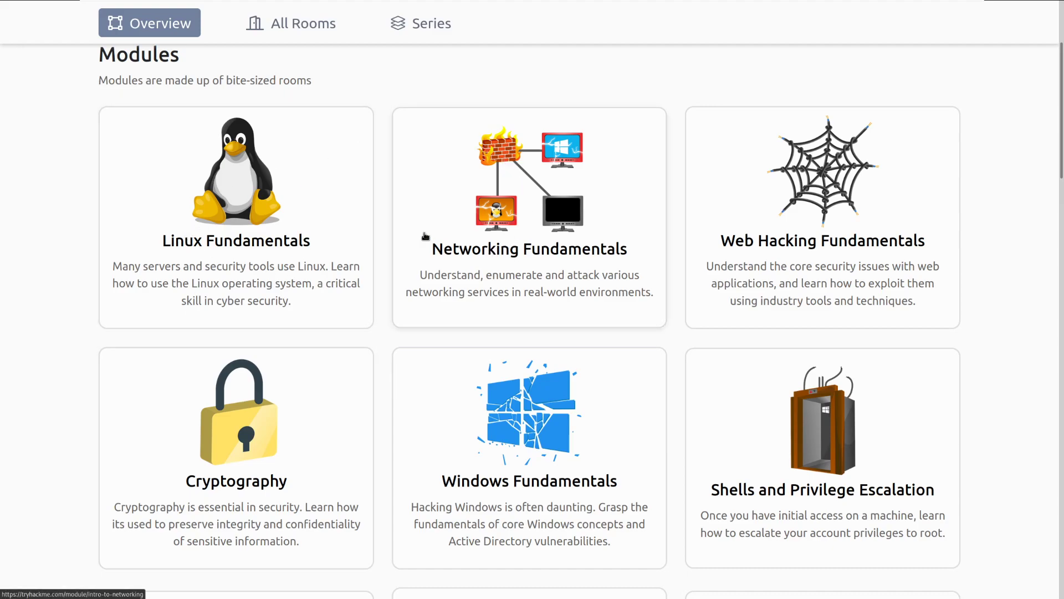
- Go to Other > Classrooms to show the example classroom's five enrolled students
scroll(down, 3)
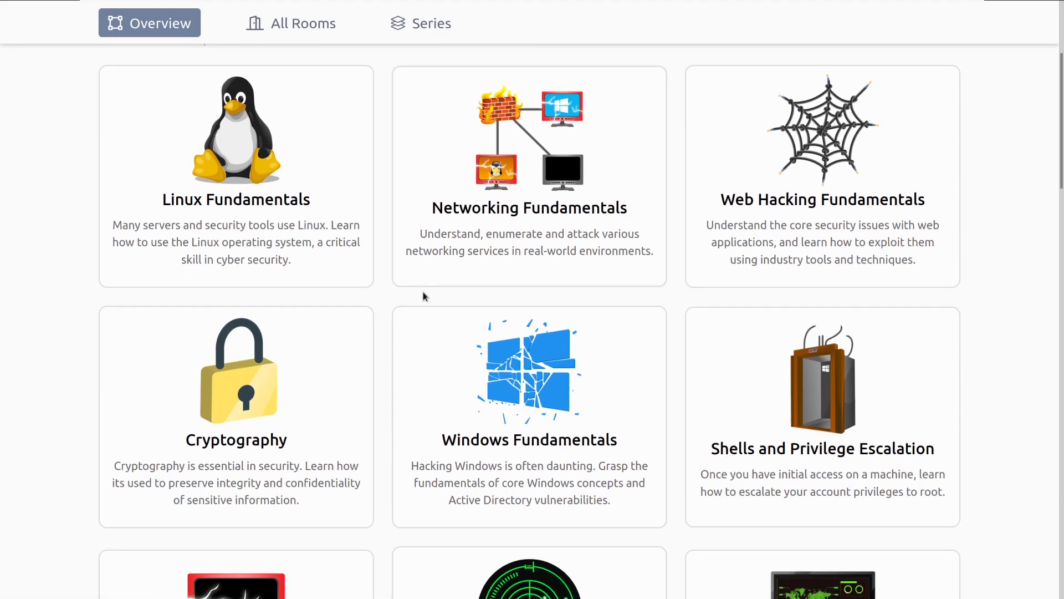
scroll(down, 3)
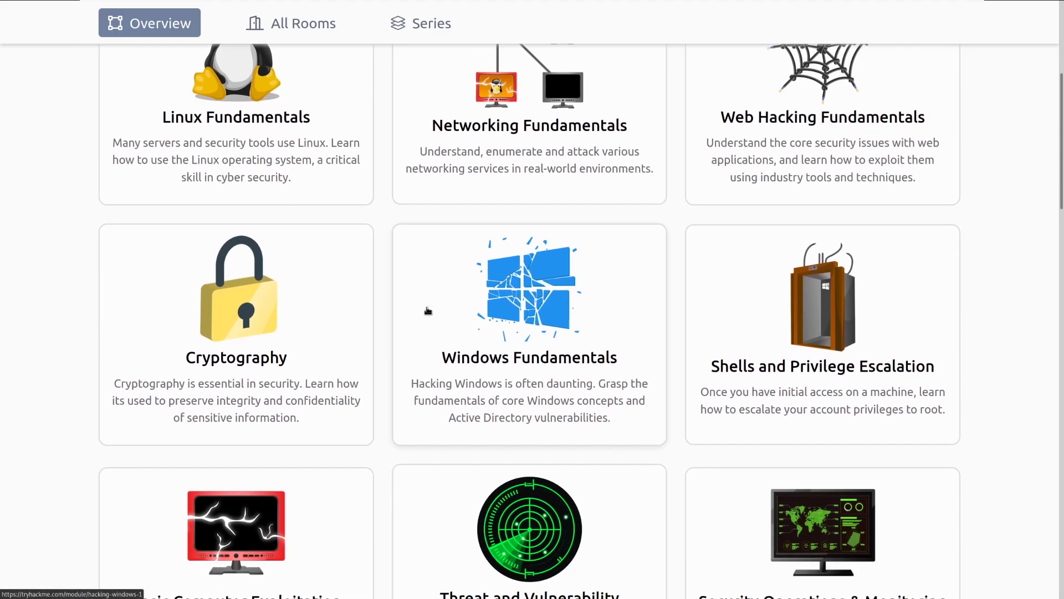
mouse_move(638, 363)
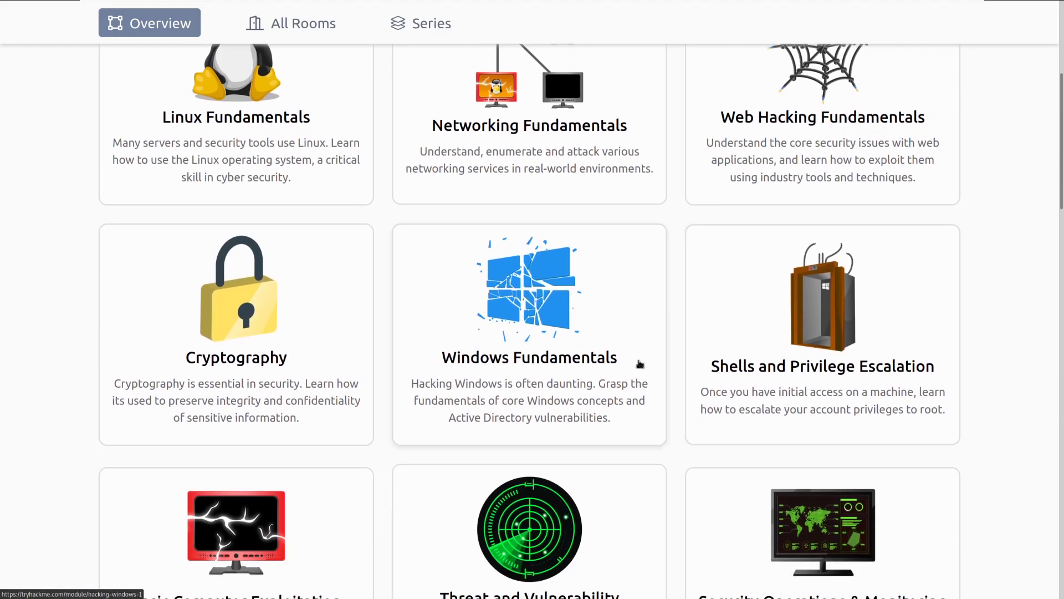
scroll(down, 3)
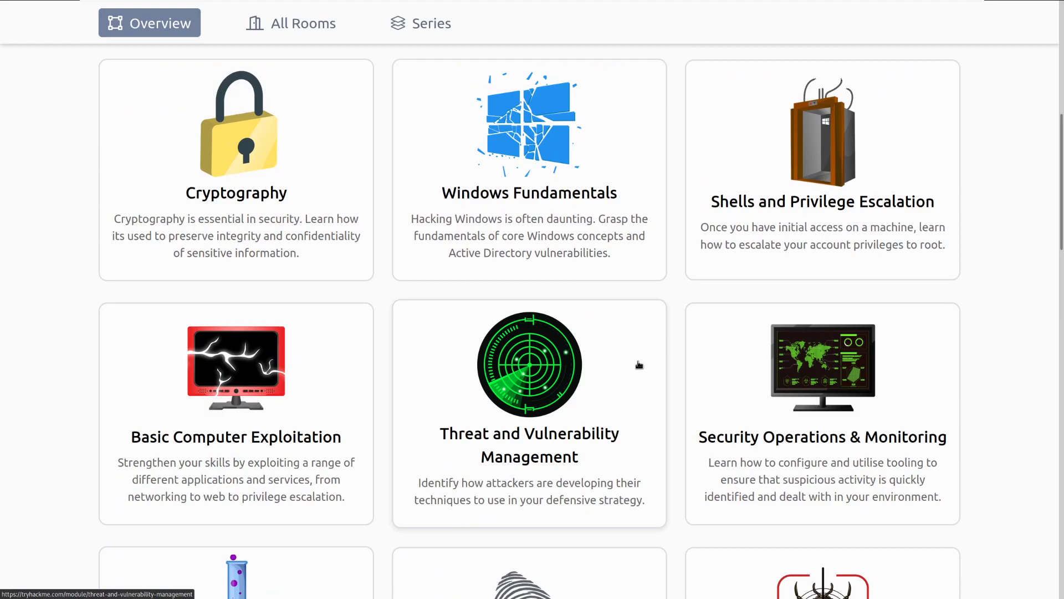
scroll(down, 3)
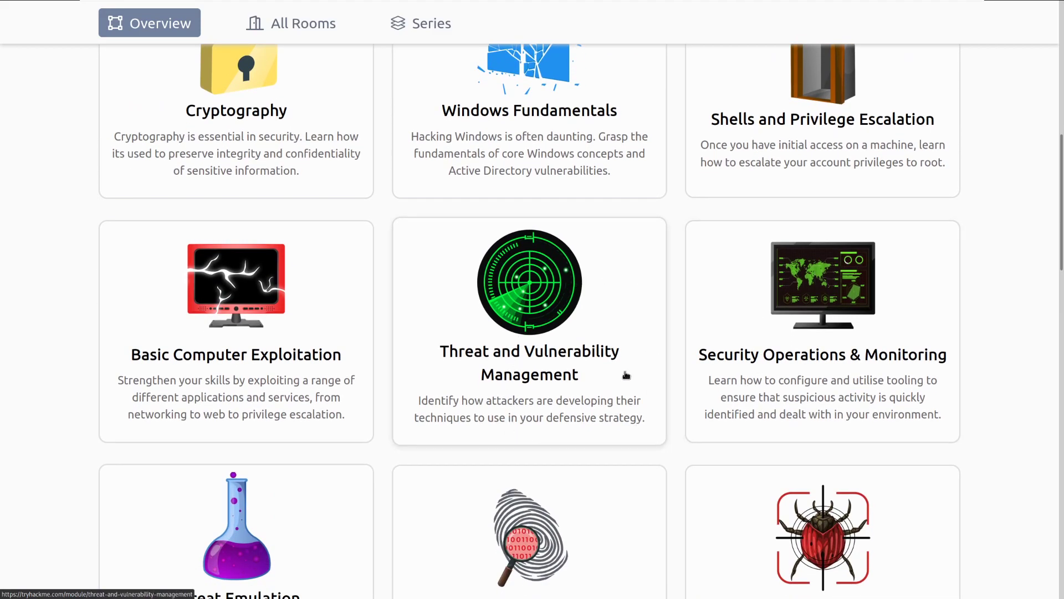
scroll(down, 3)
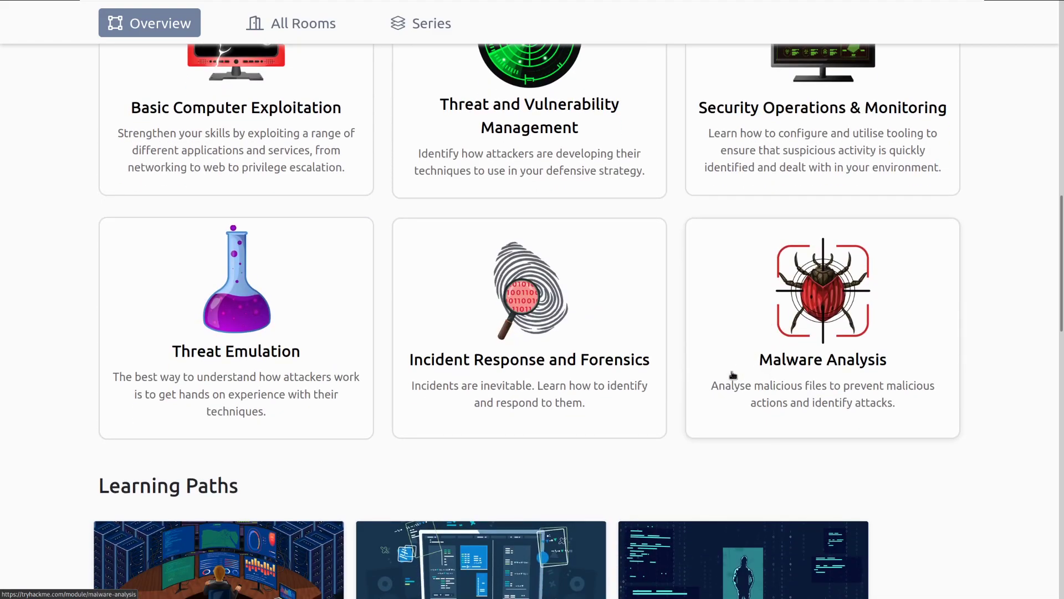
mouse_move(607, 282)
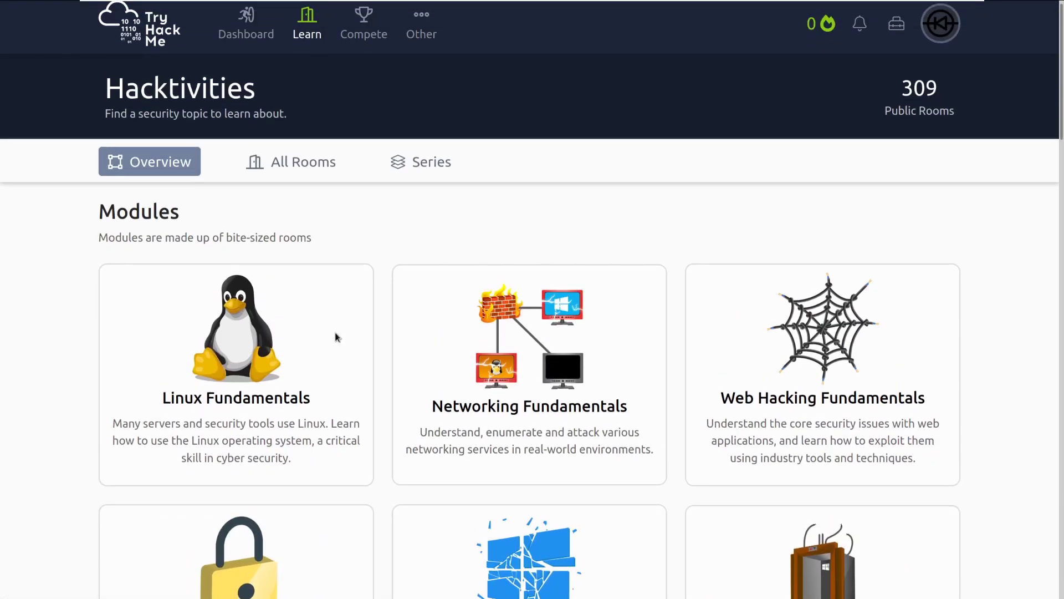
click(421, 28)
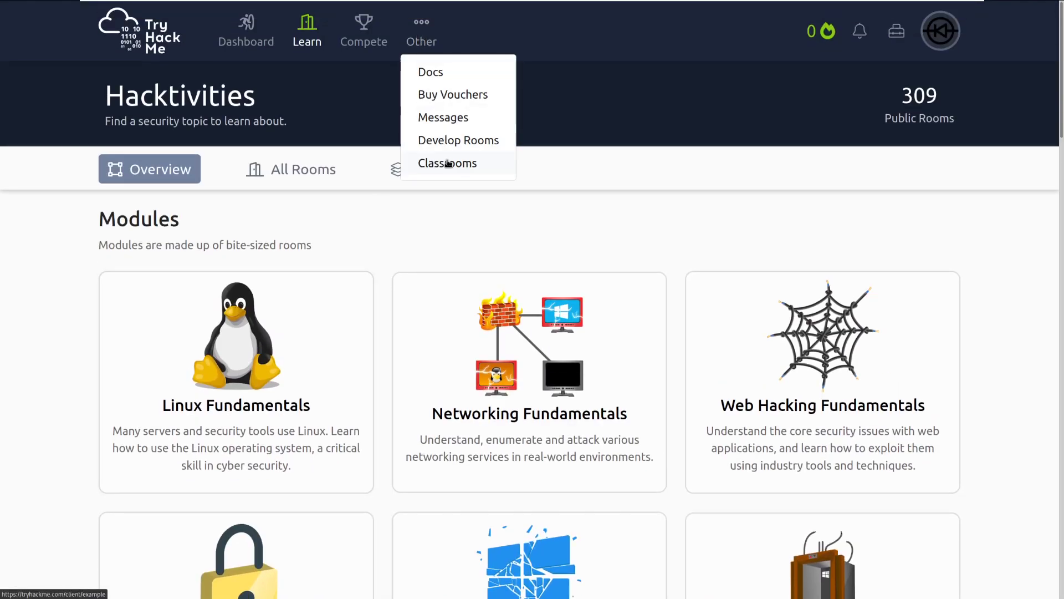
click(448, 163)
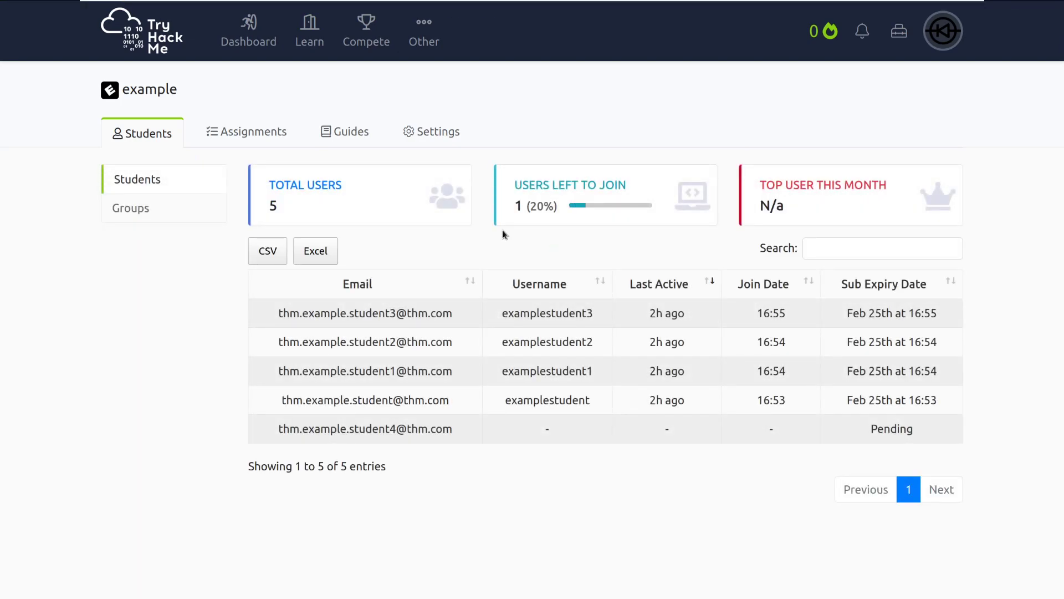
mouse_move(499, 236)
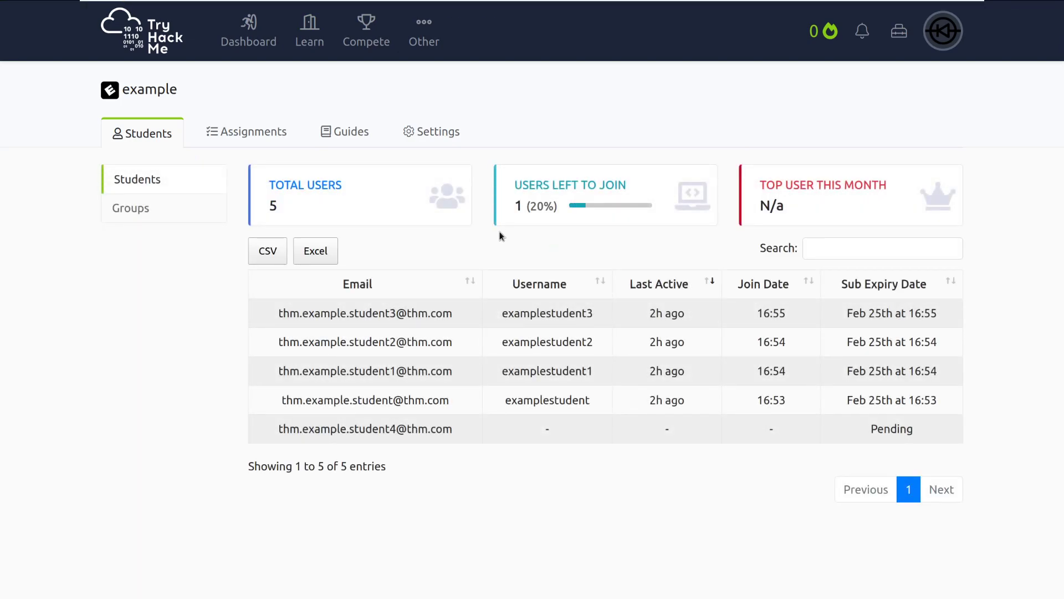
mouse_move(574, 460)
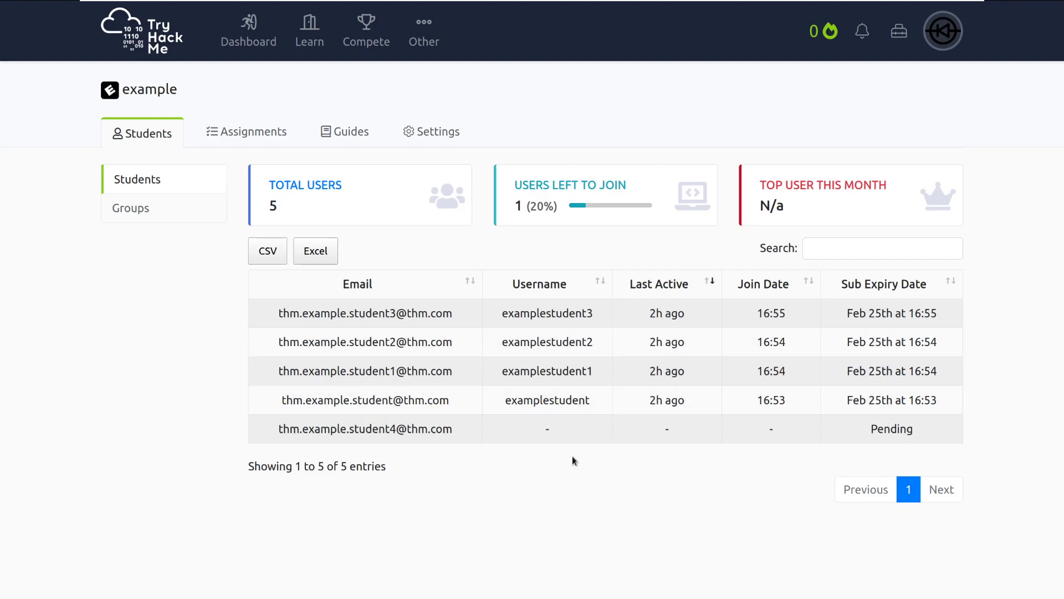
mouse_move(617, 513)
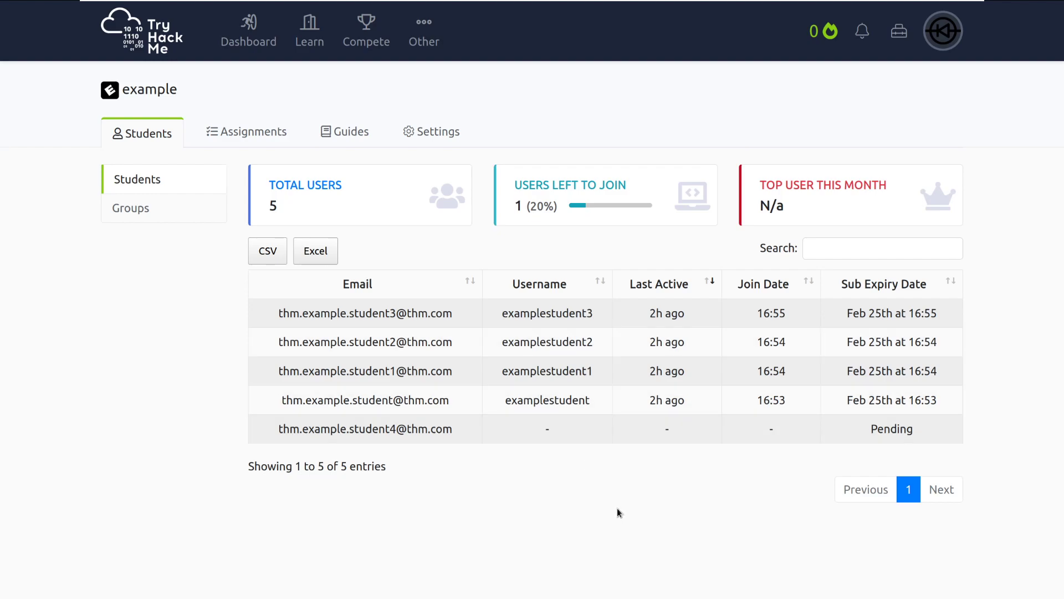
mouse_move(635, 515)
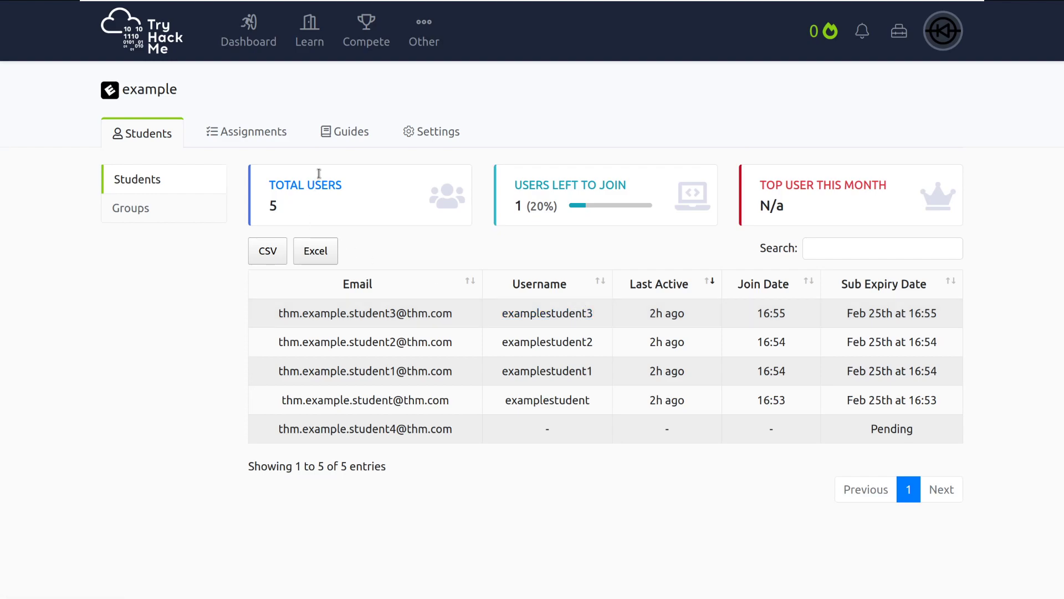
- Show the example classroom's five assignments, from Learn Linux to NMAP scanning
click(246, 131)
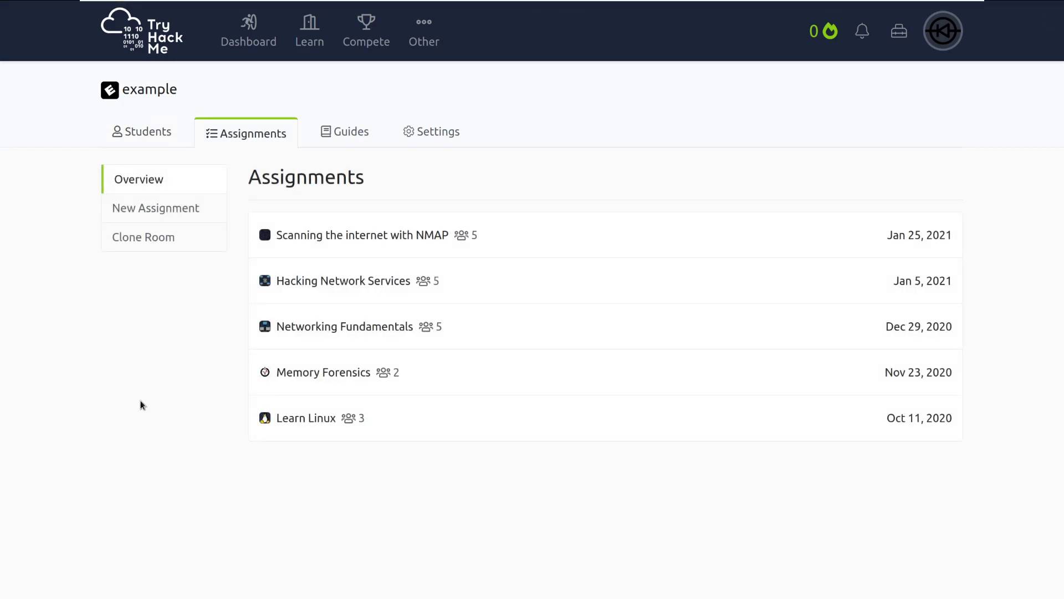
mouse_move(144, 401)
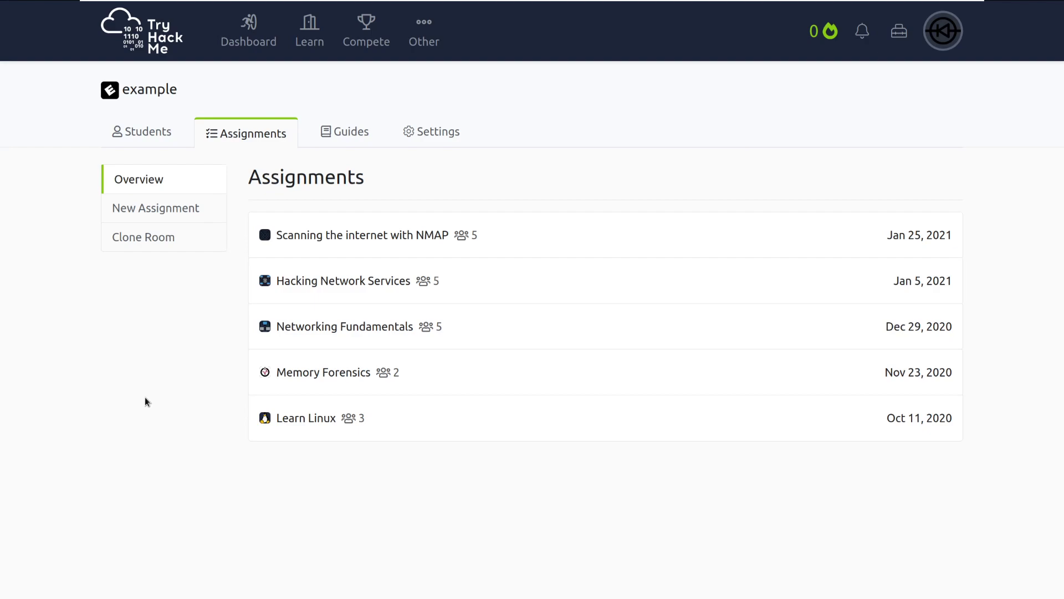
mouse_move(146, 397)
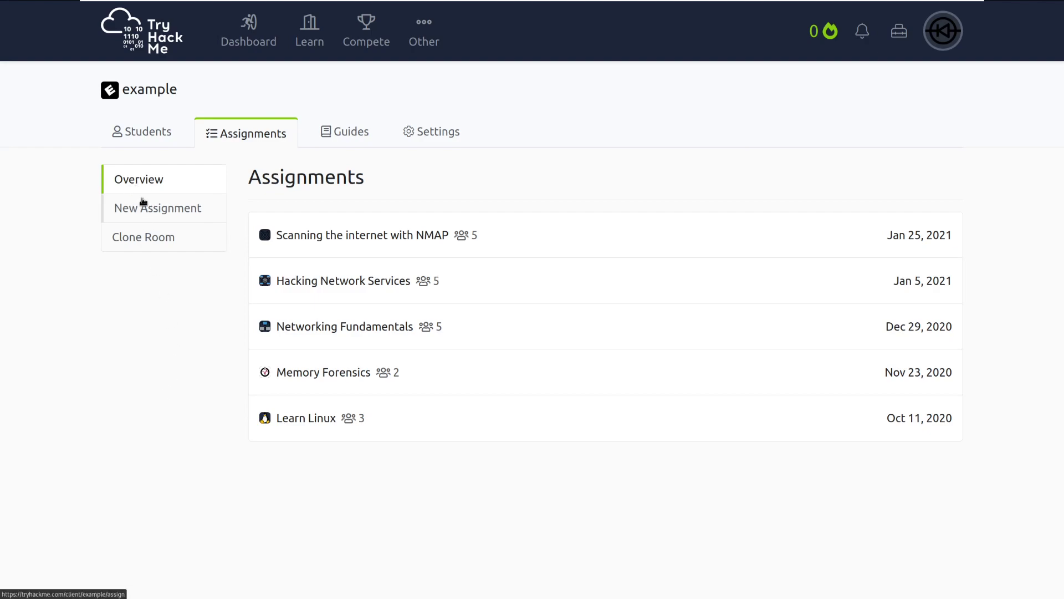
- Fill a new assignment: title 'Web Hacking Lab #1', Beginner Class, room OWASP Top 10
click(158, 208)
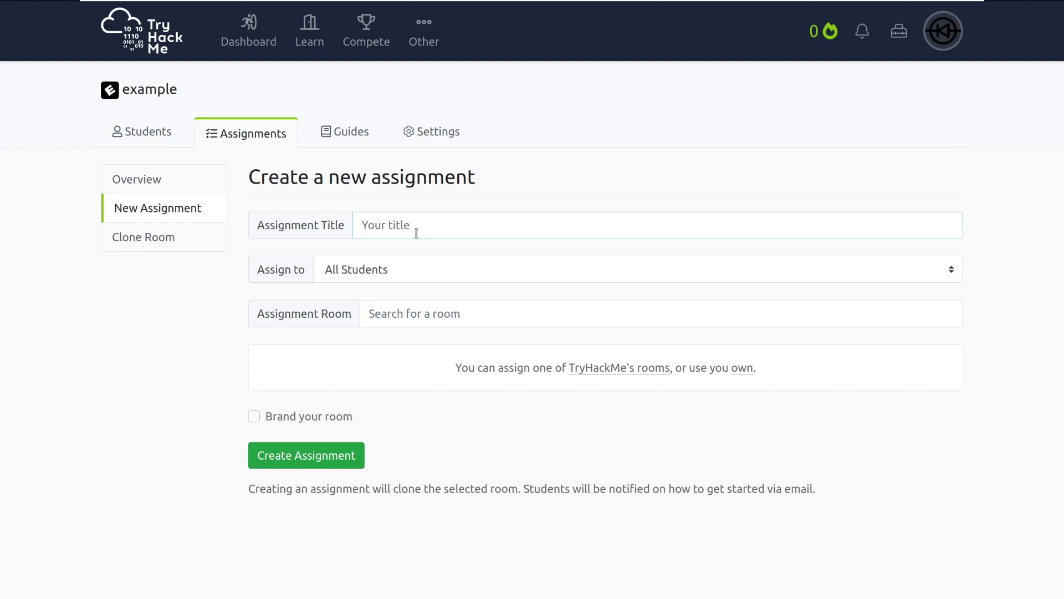
text(Web Hacking Lab #)
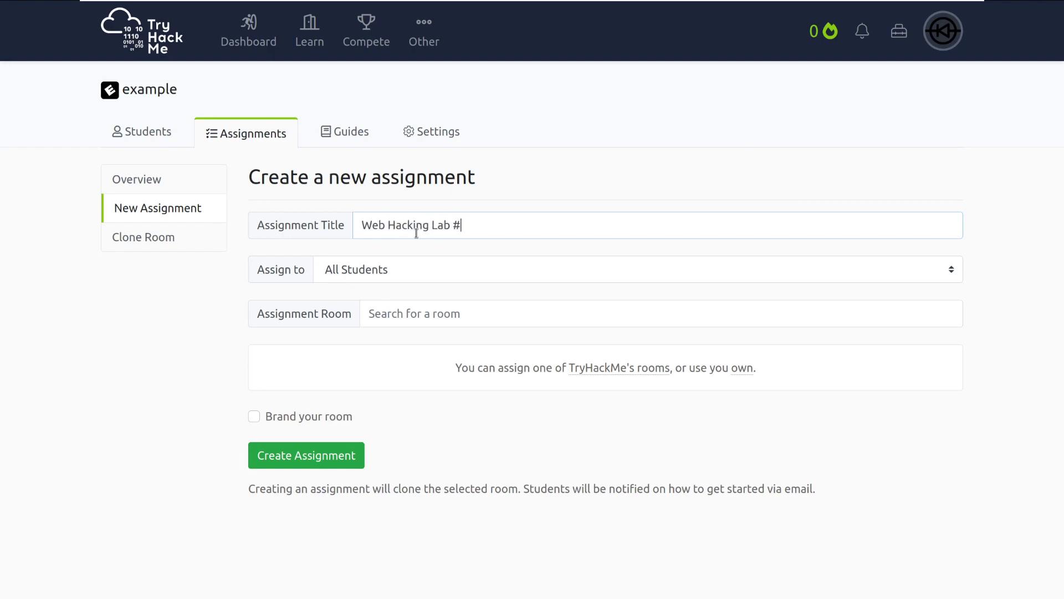
text(1)
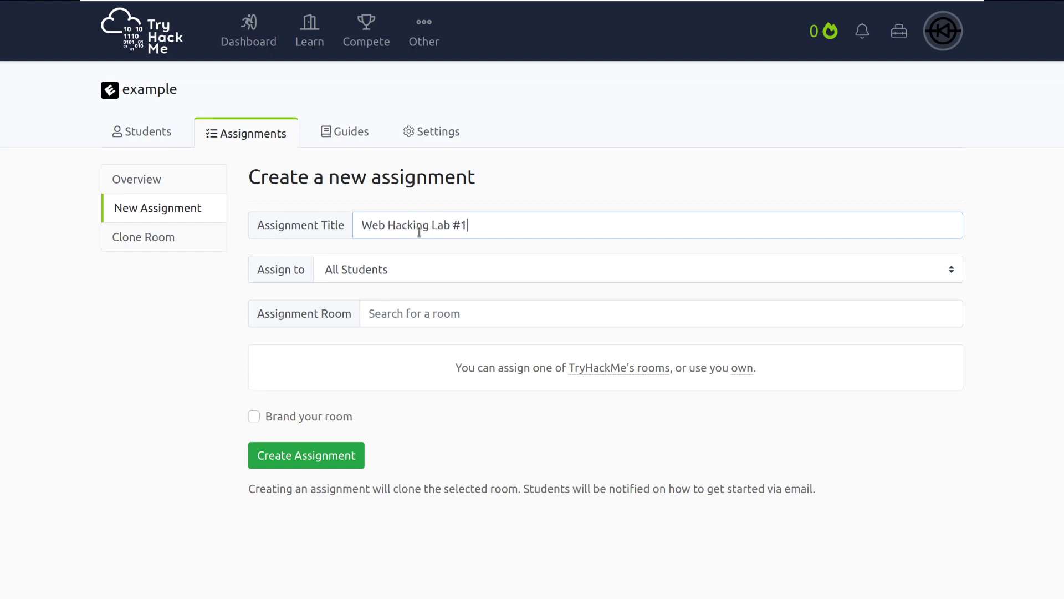
click(635, 269)
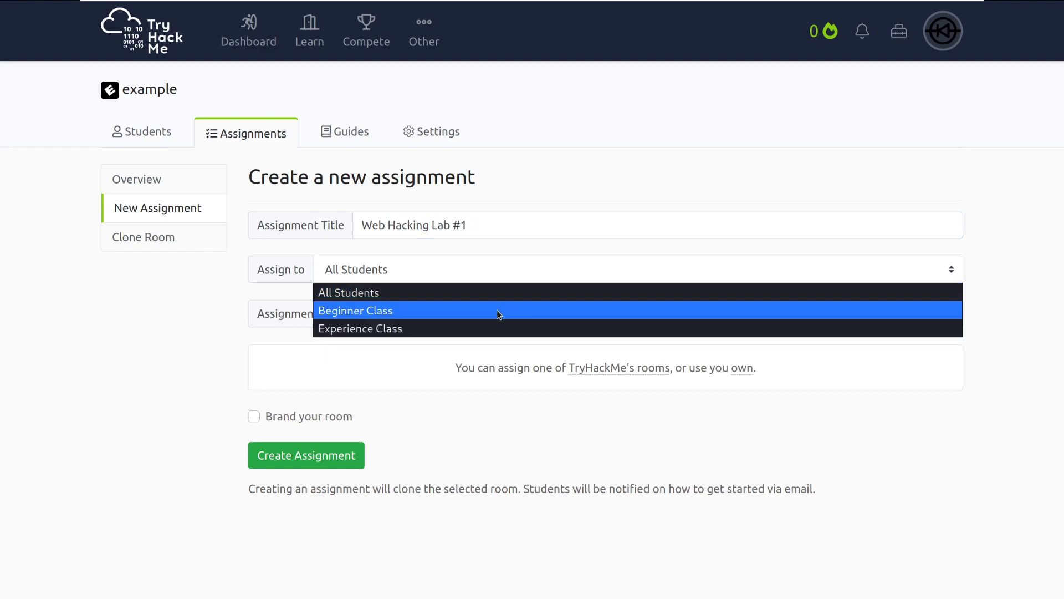
click(355, 311)
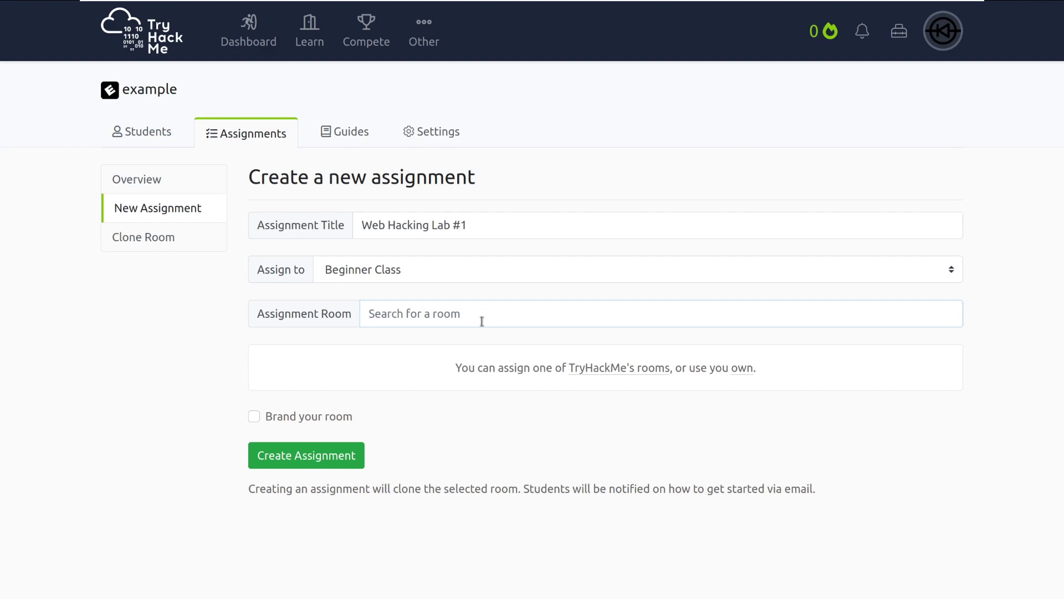
text(OWASP T)
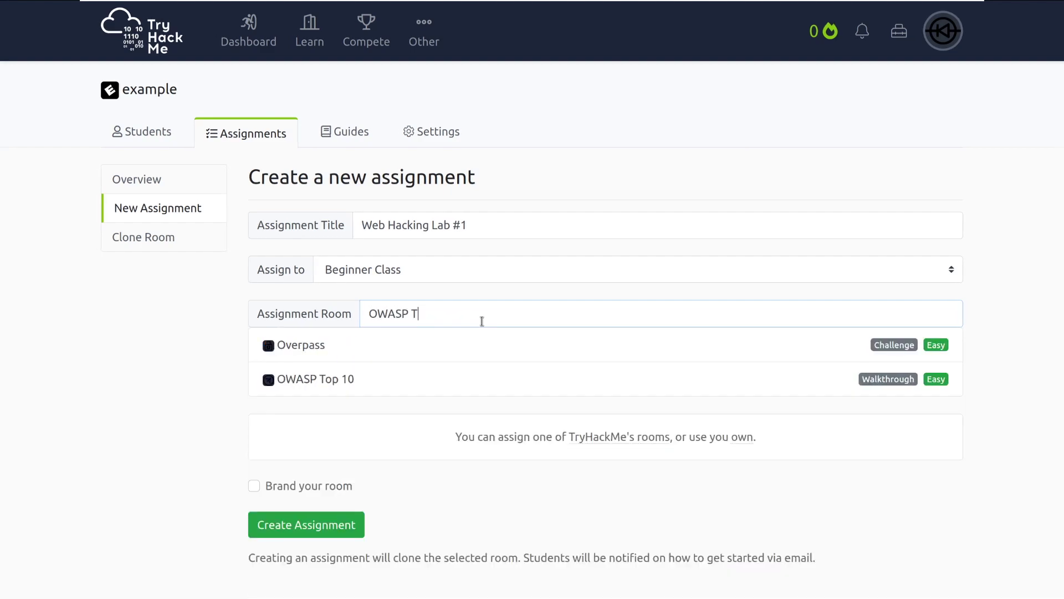
click(315, 378)
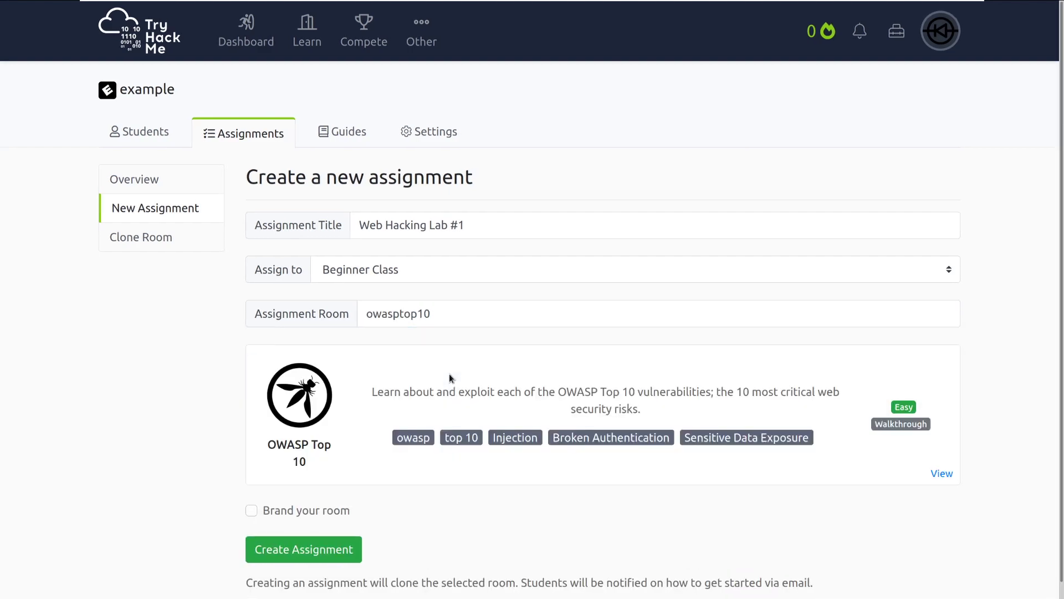
scroll(down, 3)
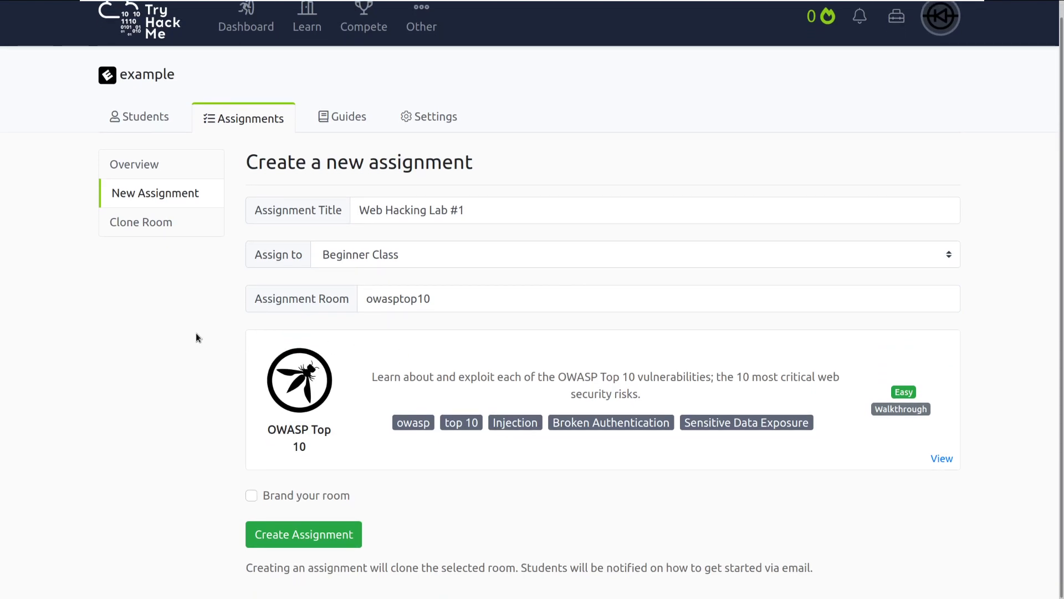
mouse_move(266, 462)
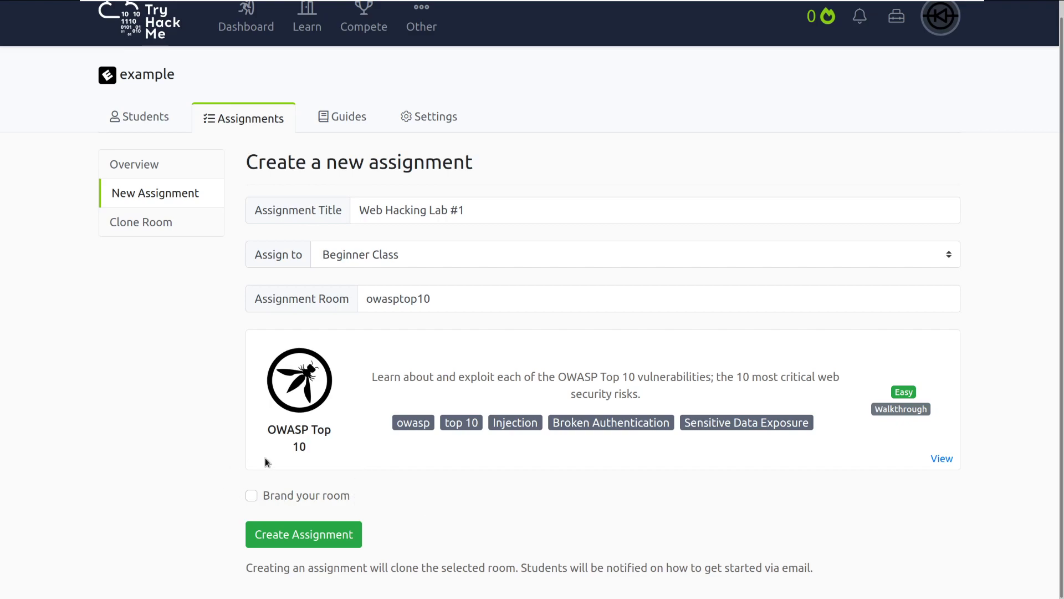
mouse_move(152, 413)
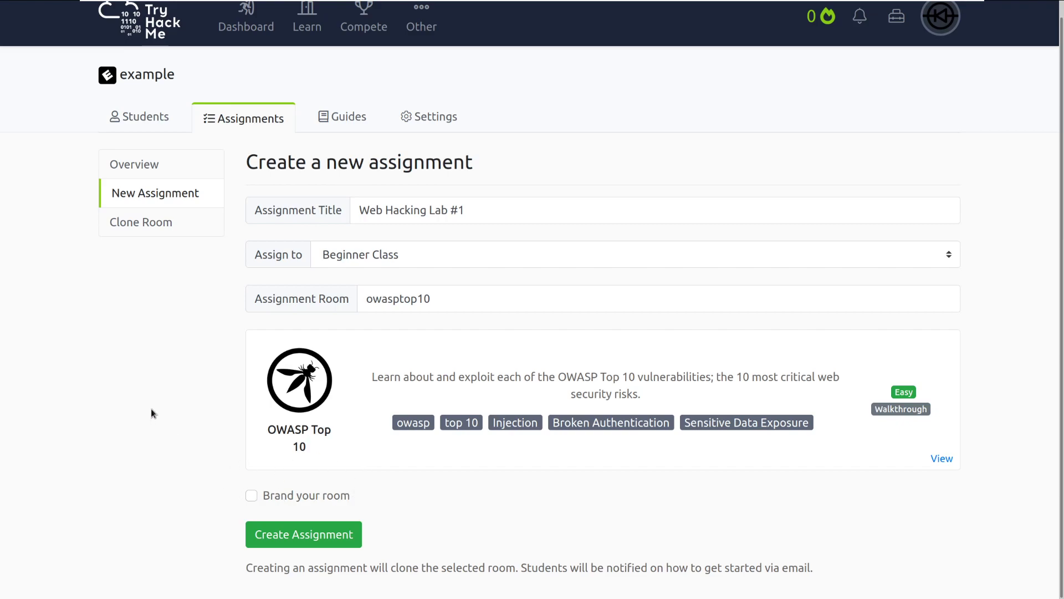
mouse_move(179, 429)
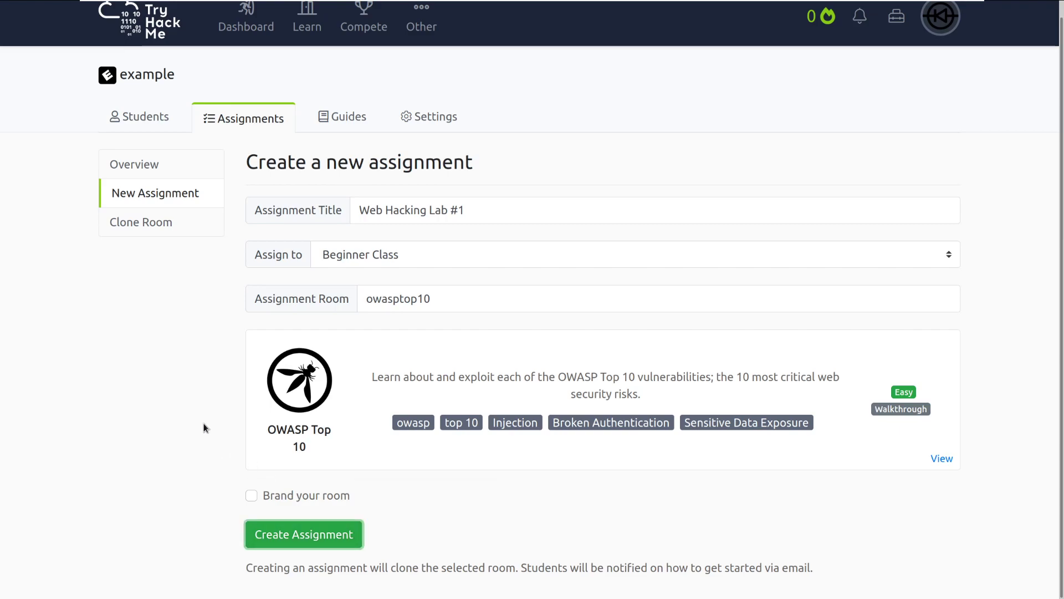
- Create the Web Hacking Lab #1 assignment from the filled-in form
click(303, 534)
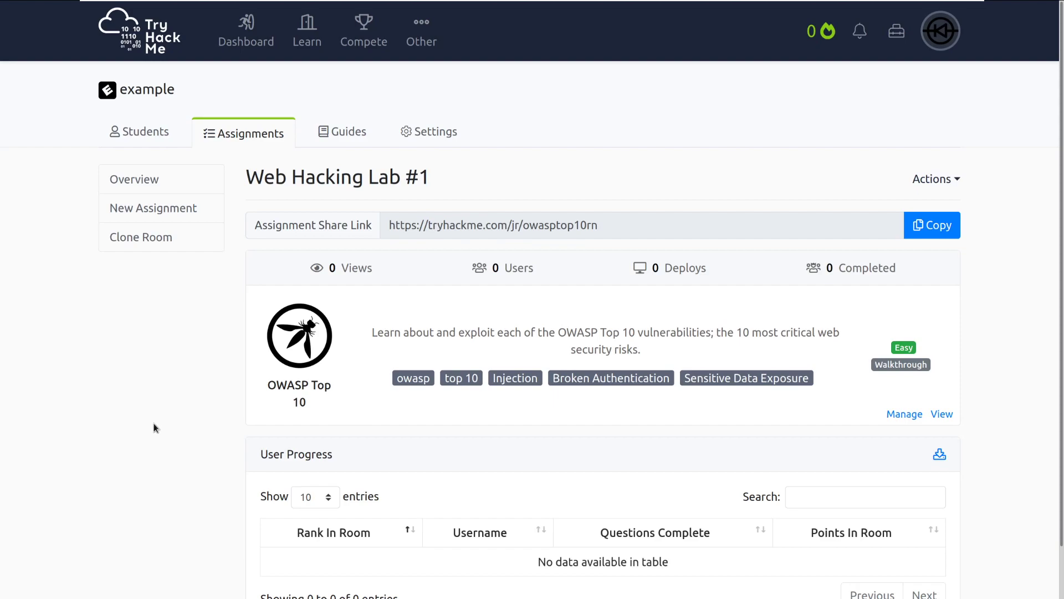
- Review the share link and User Progress, then view the OWASP Top 10 room
scroll(down, 3)
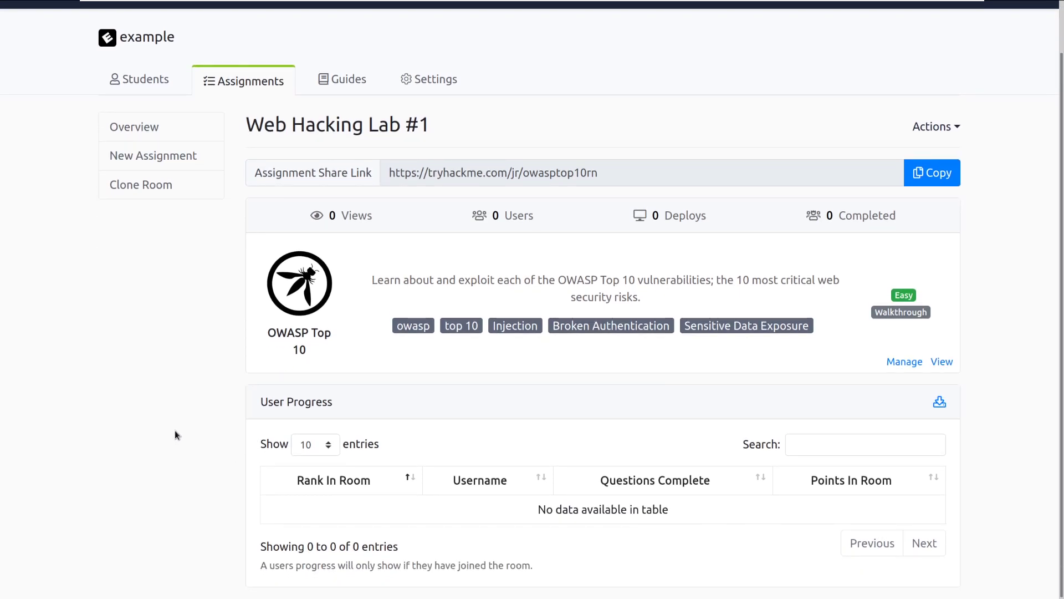
mouse_move(1011, 401)
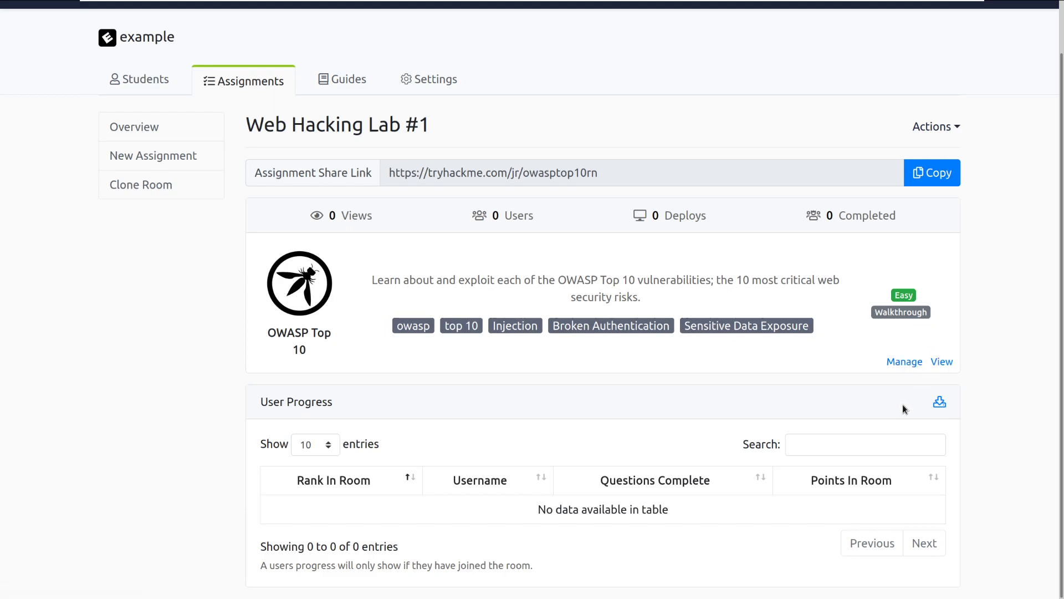
mouse_move(941, 361)
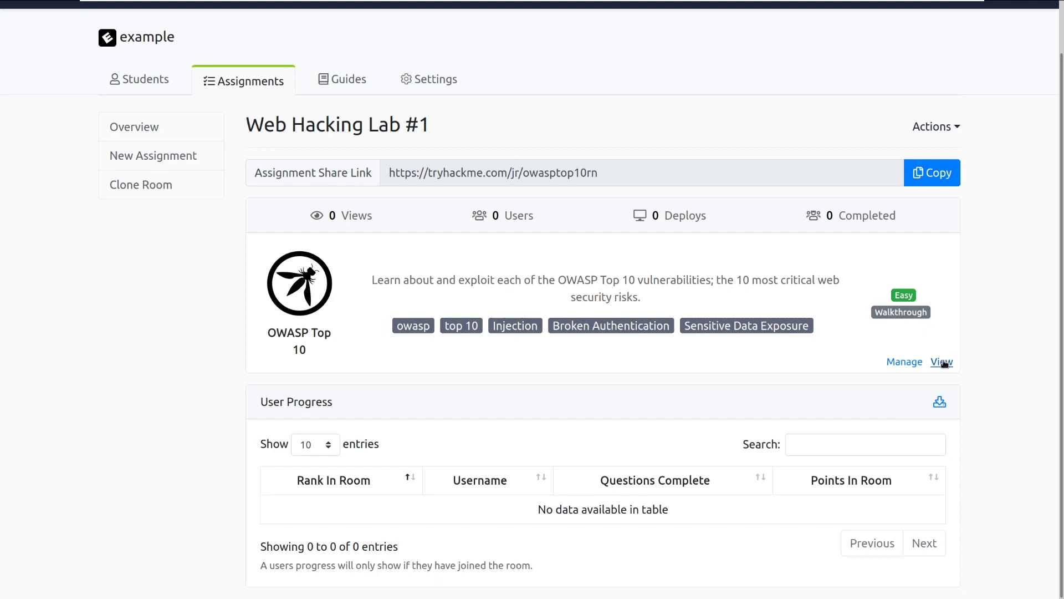
click(941, 361)
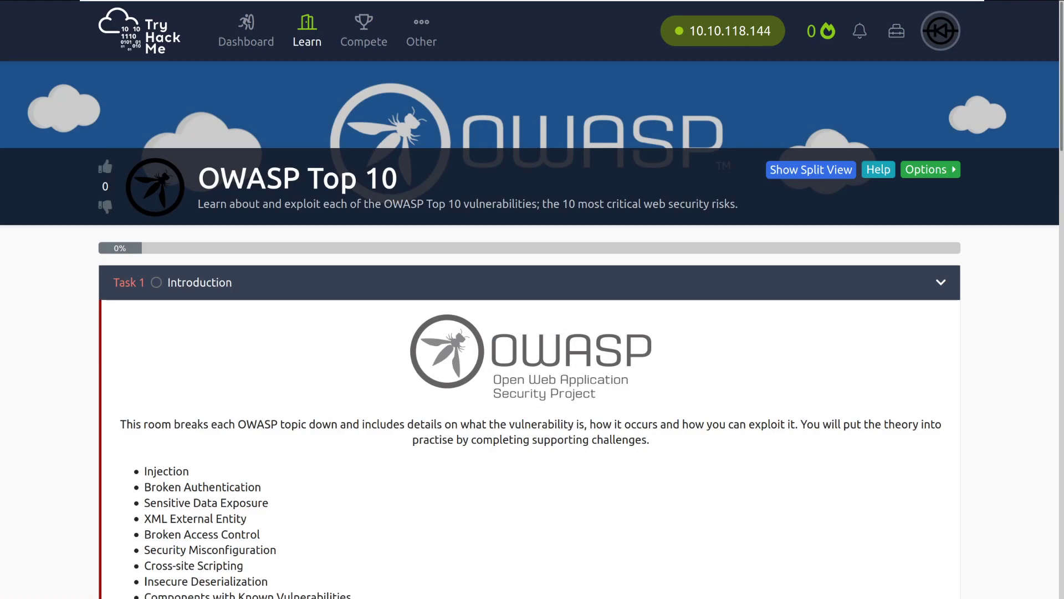
mouse_move(188, 391)
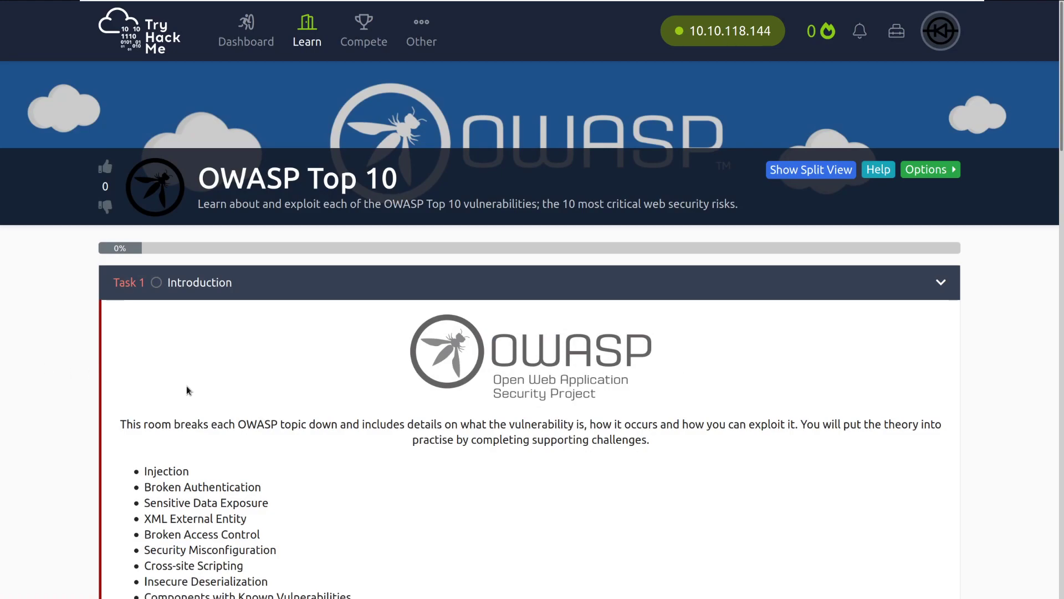
mouse_move(202, 389)
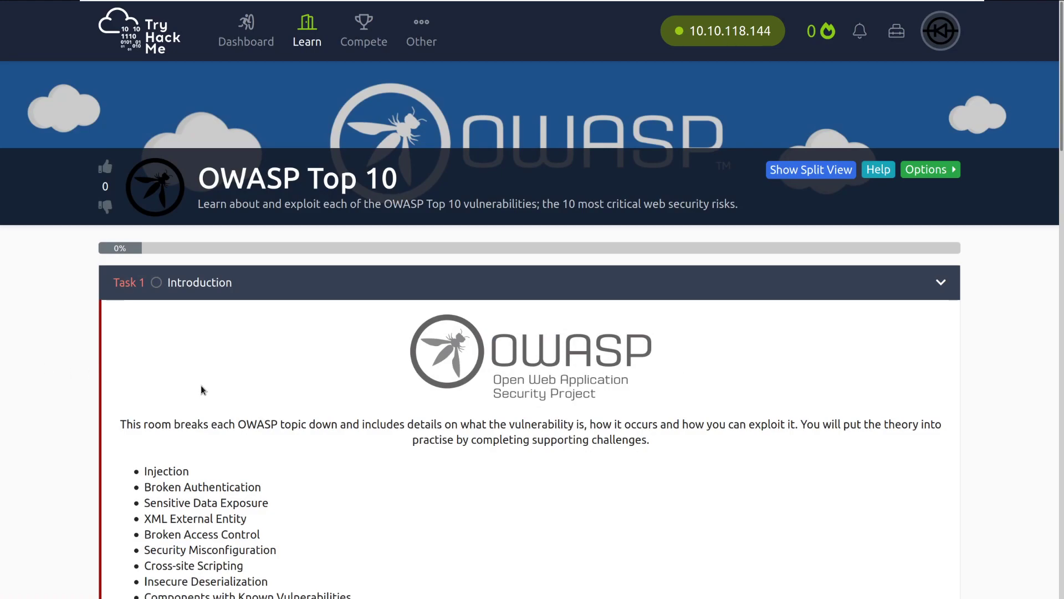
mouse_move(232, 389)
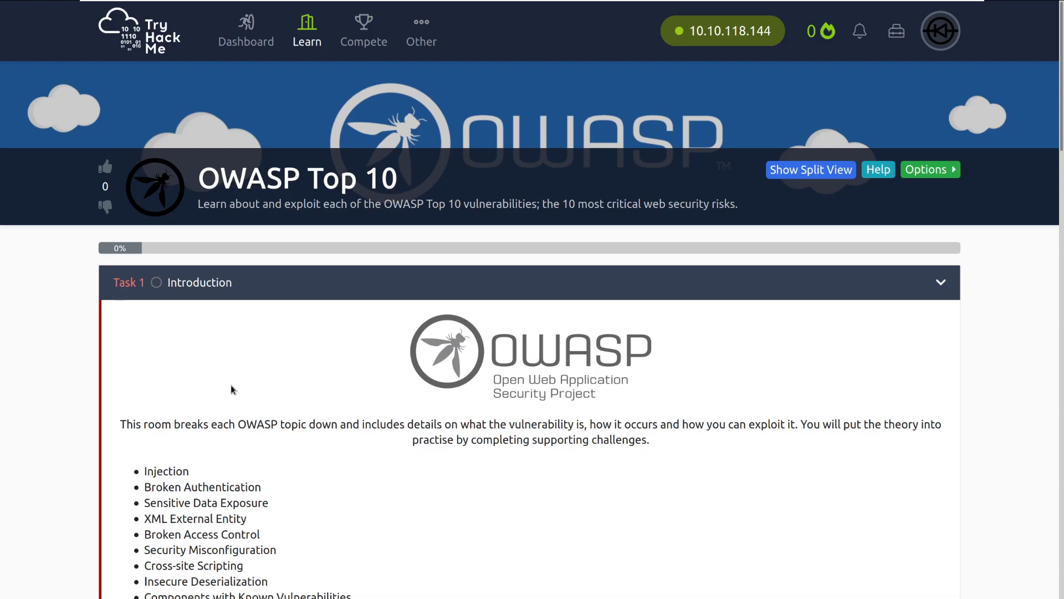
- Show split view to run the attack machine beside the OWASP Top 10 room
click(809, 169)
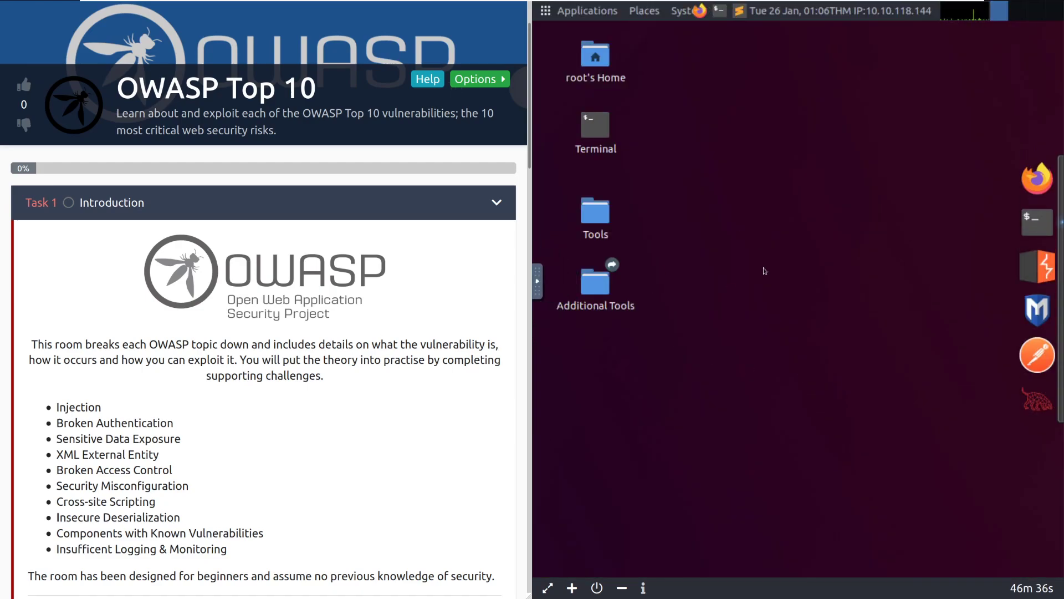
mouse_move(433, 291)
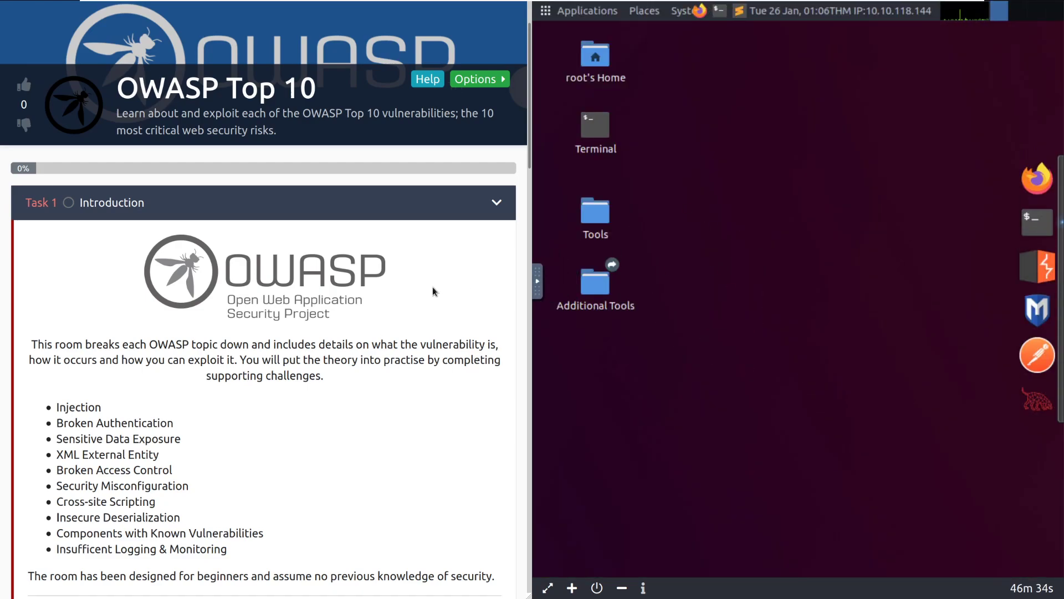
- Deploy the Task 5 Command Injection Practical target machine
scroll(down, 3)
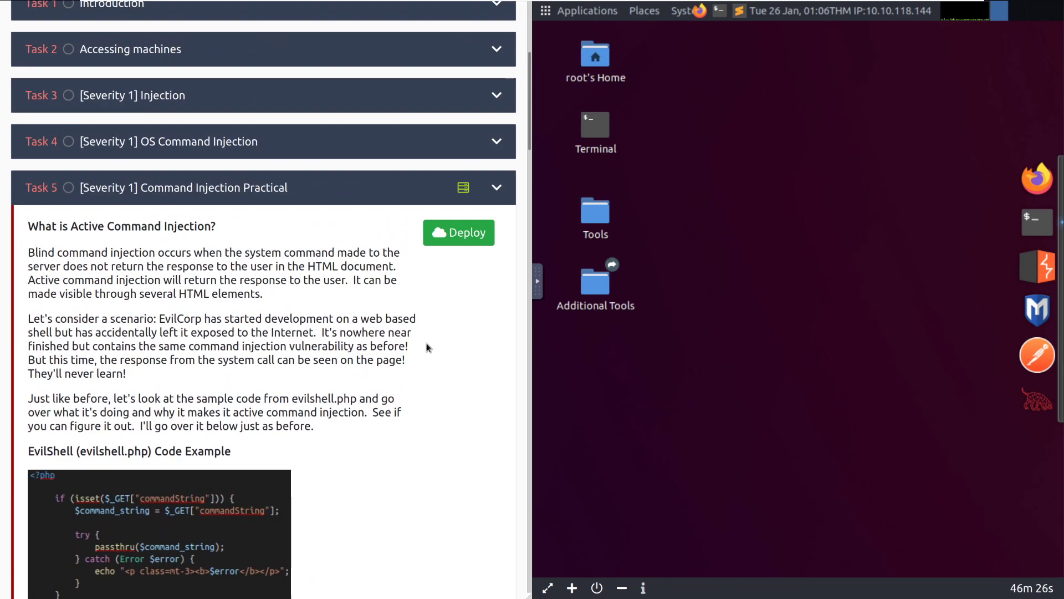
mouse_move(387, 243)
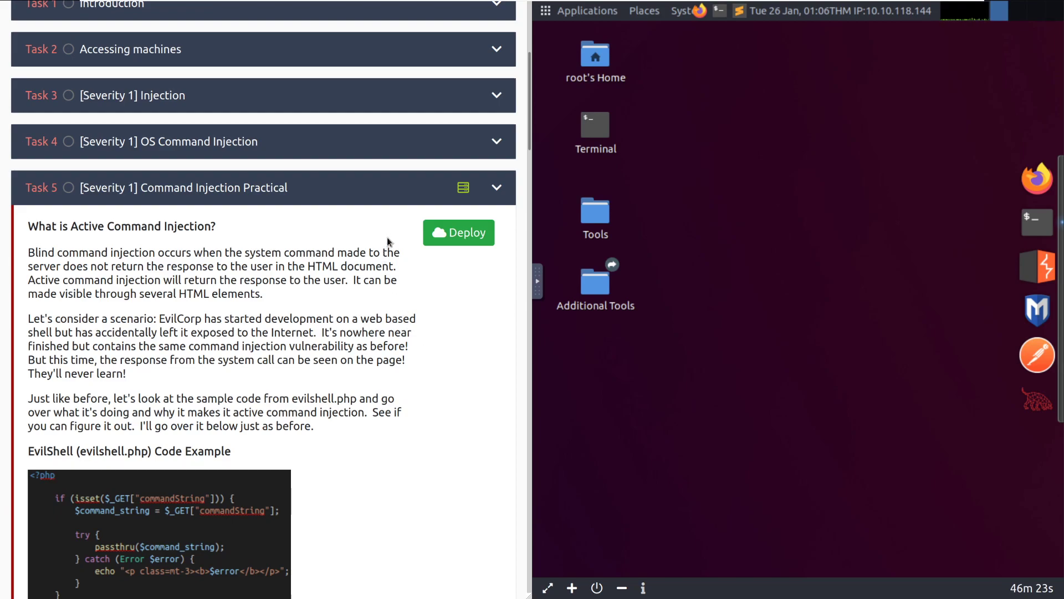
mouse_move(445, 267)
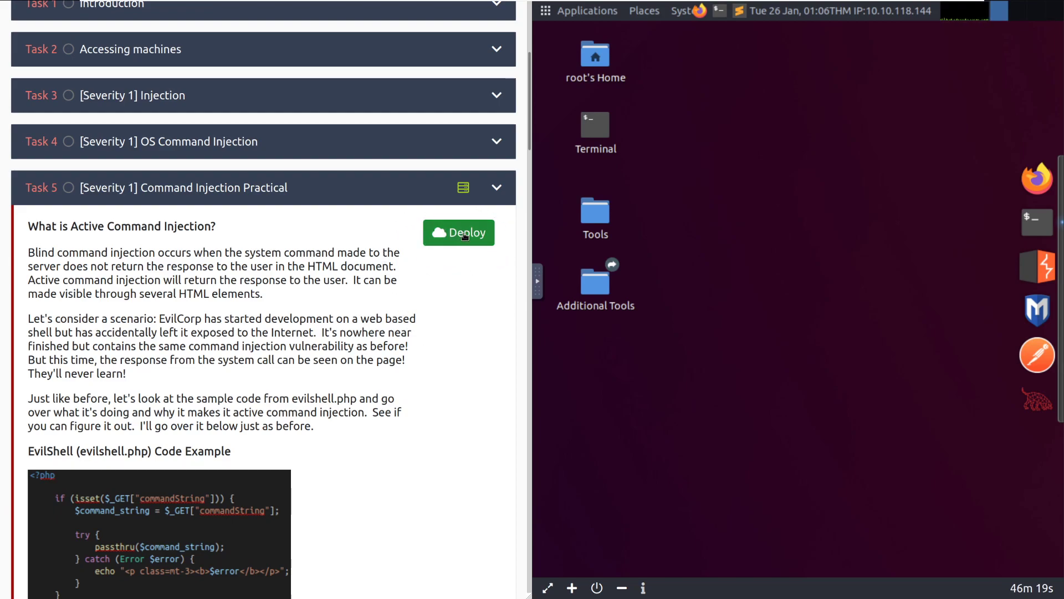
click(459, 232)
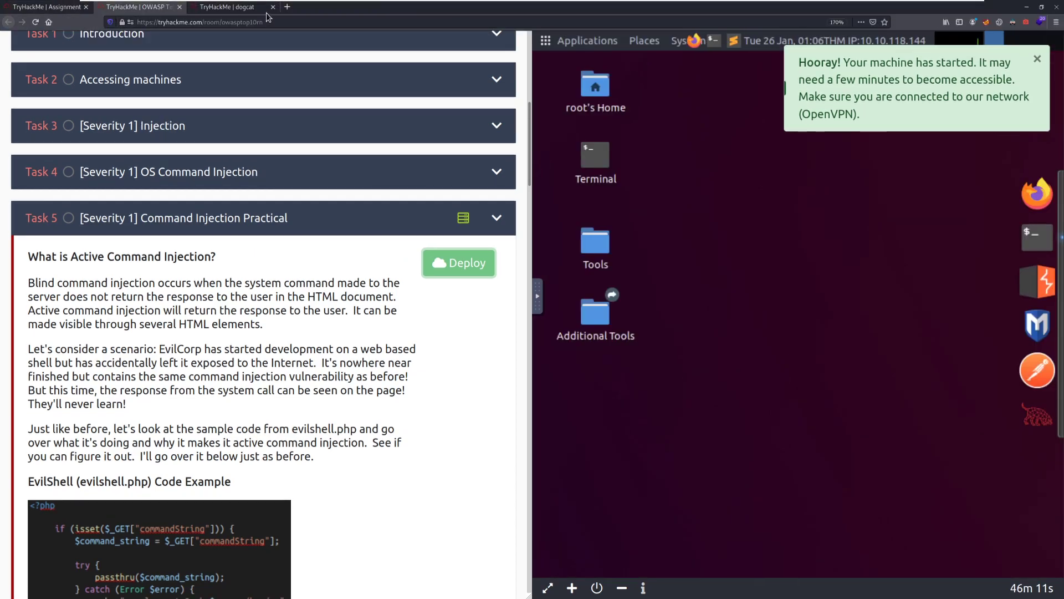
- In the dogcat room, view the scoreboard and chart, then scroll to Task 1's flags
click(229, 7)
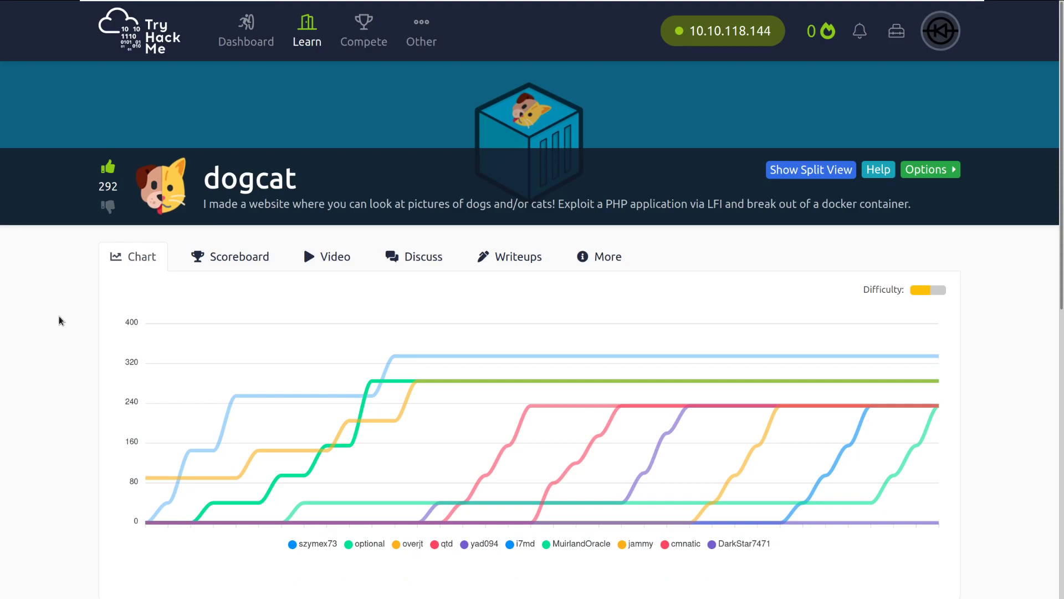
mouse_move(76, 319)
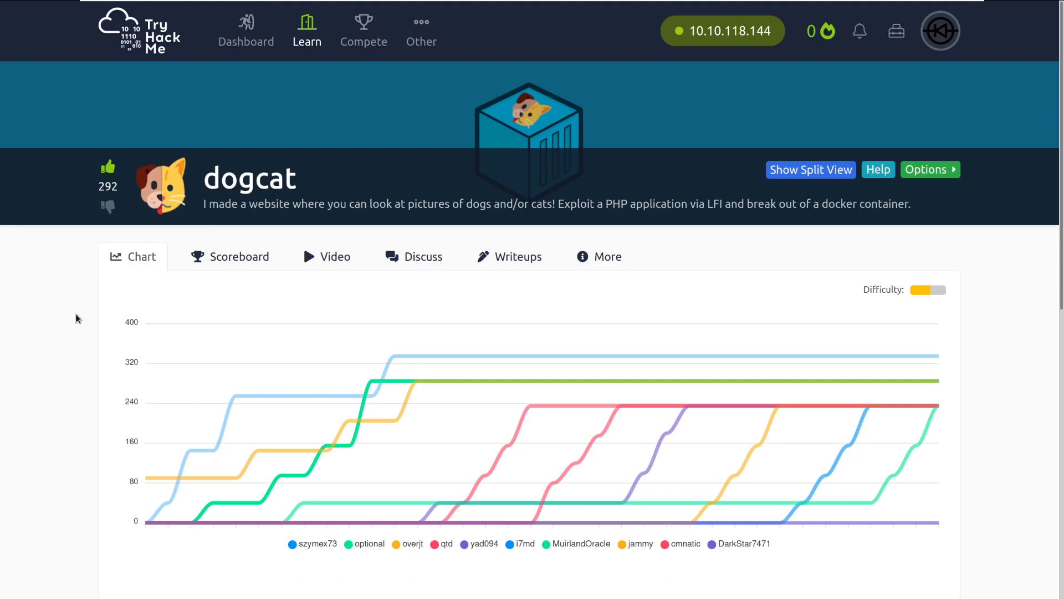
click(239, 256)
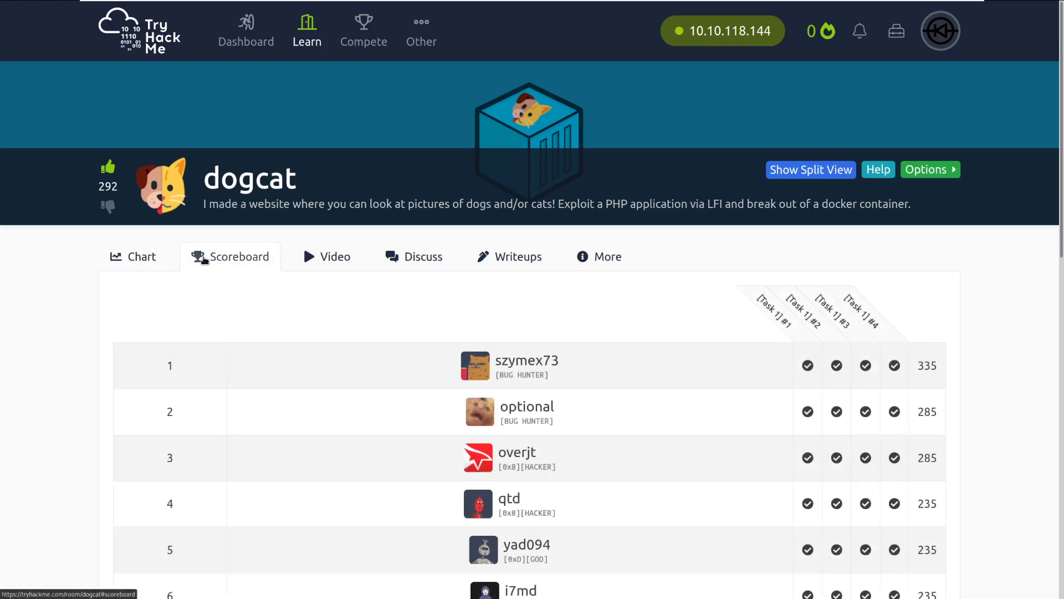
click(133, 257)
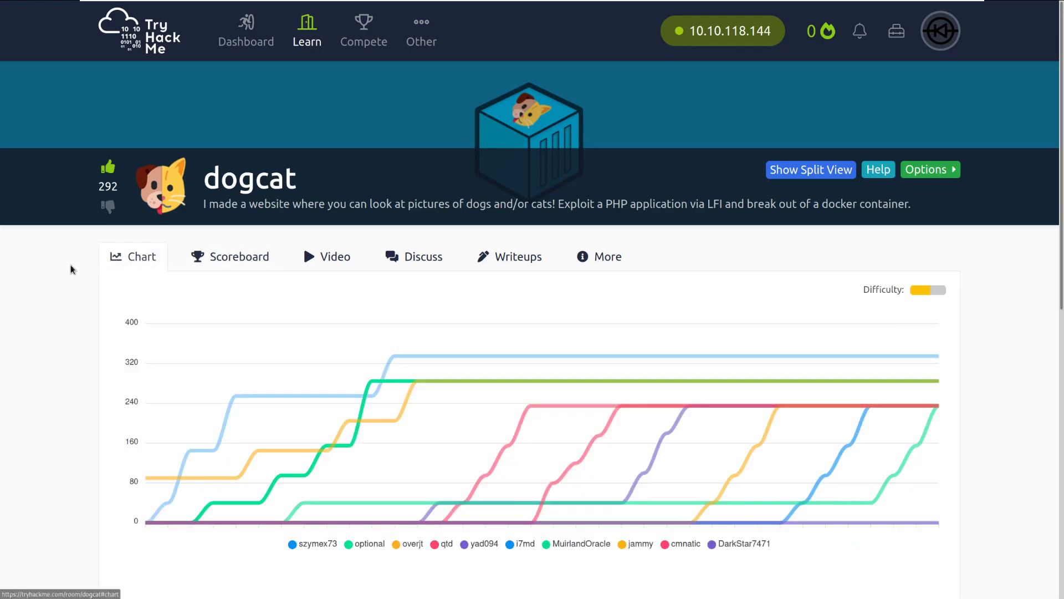
scroll(down, 3)
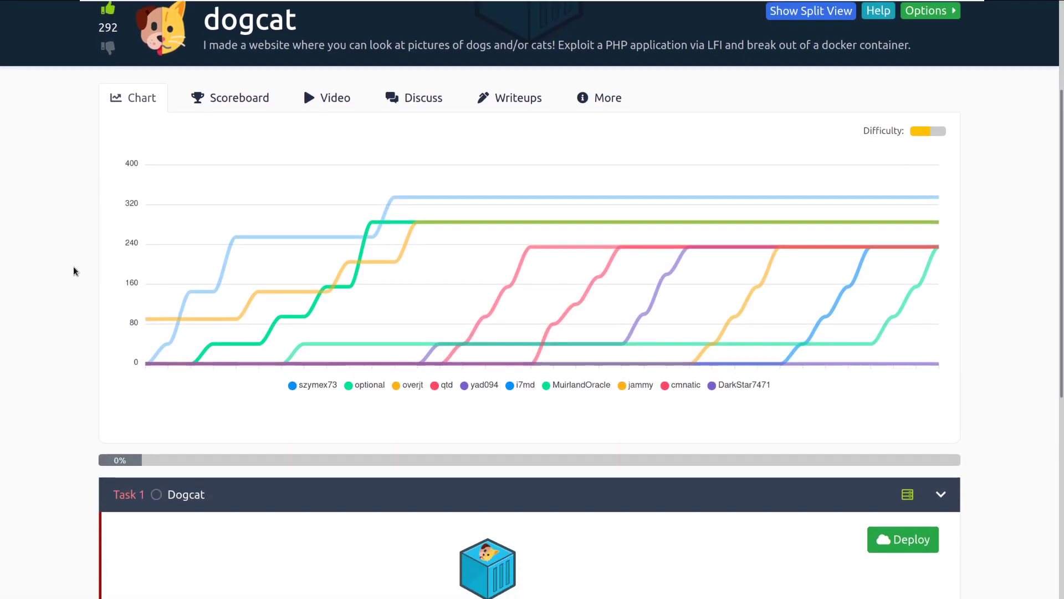
scroll(down, 3)
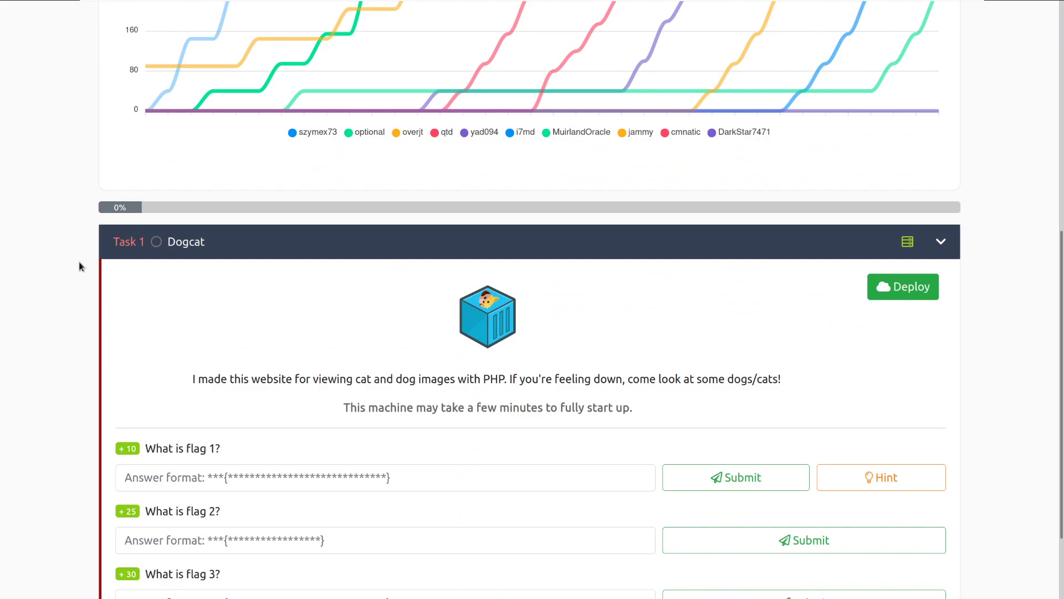
mouse_move(83, 285)
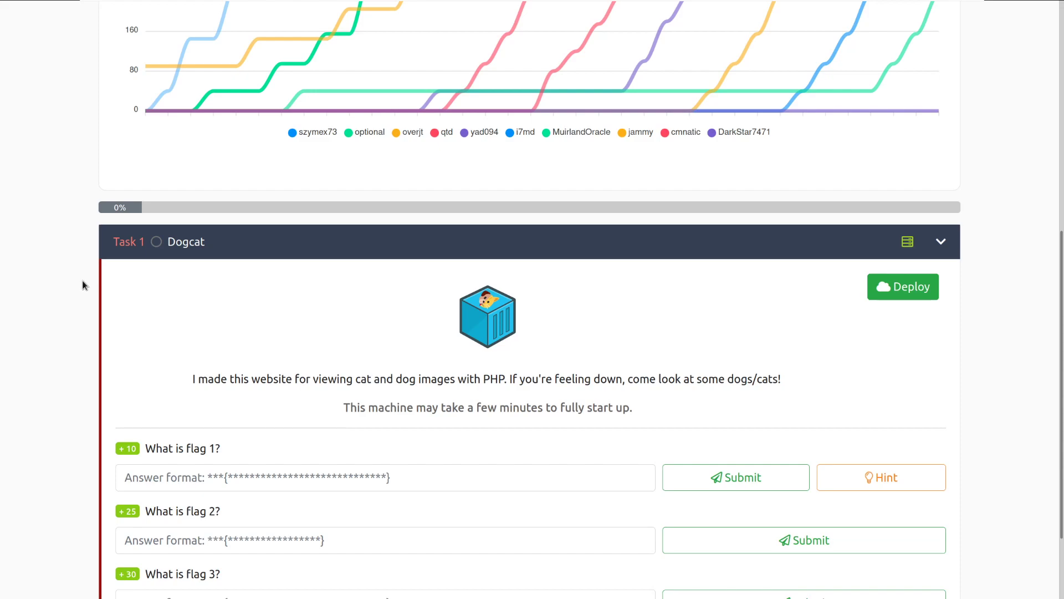
scroll(down, 3)
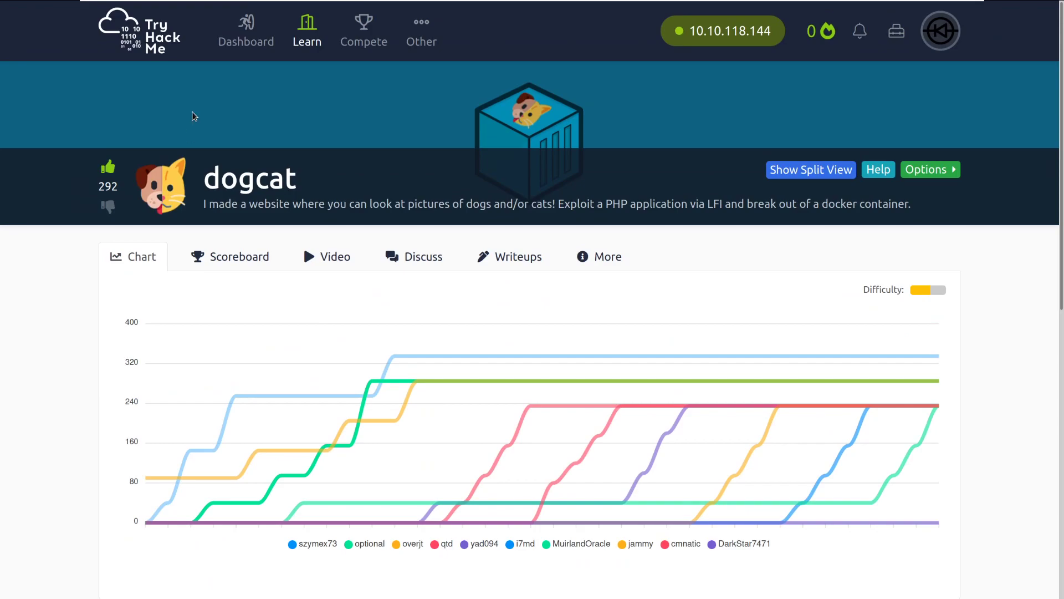
- Open Learn and scroll to modules like Linux, Networking and Web Hacking Fundamentals
click(306, 30)
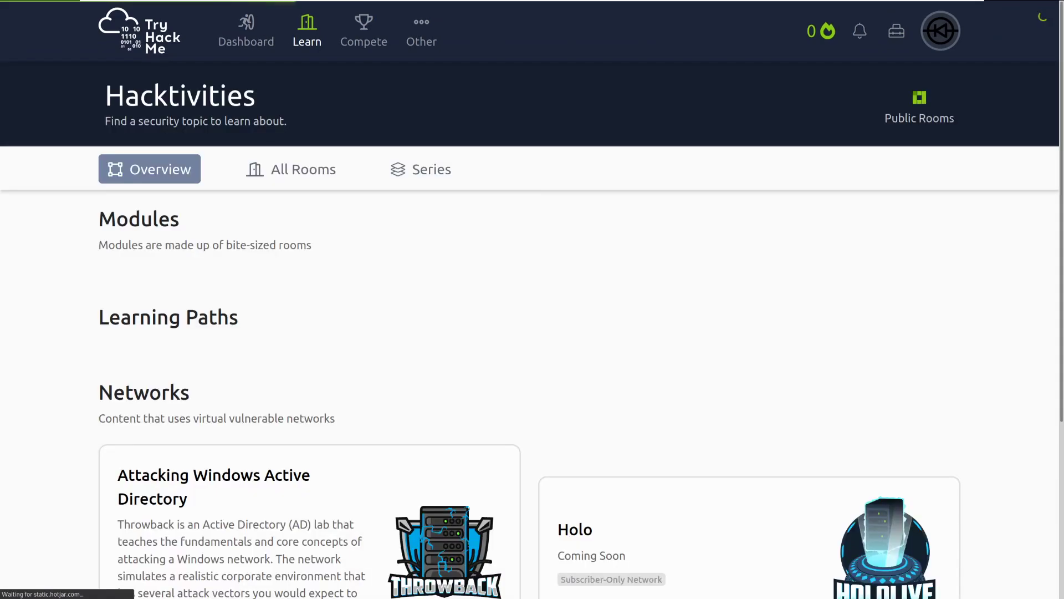
scroll(down, 3)
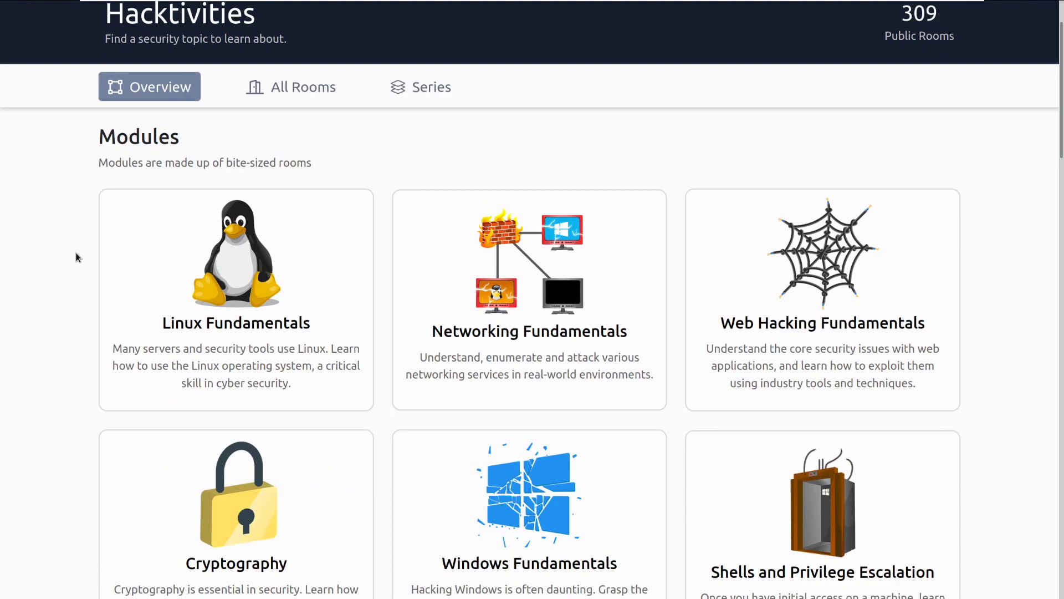
mouse_move(71, 259)
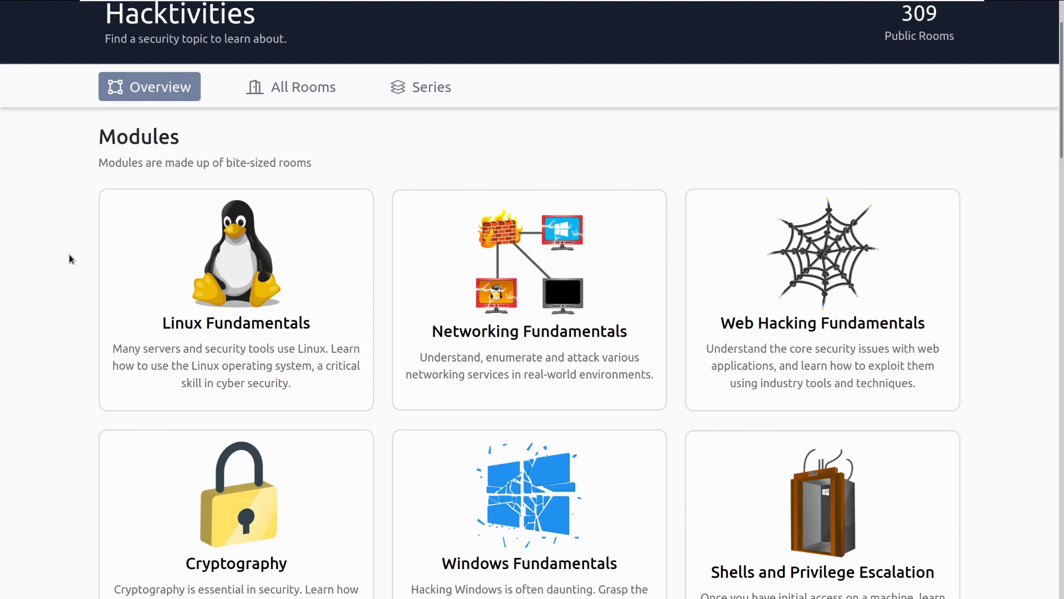